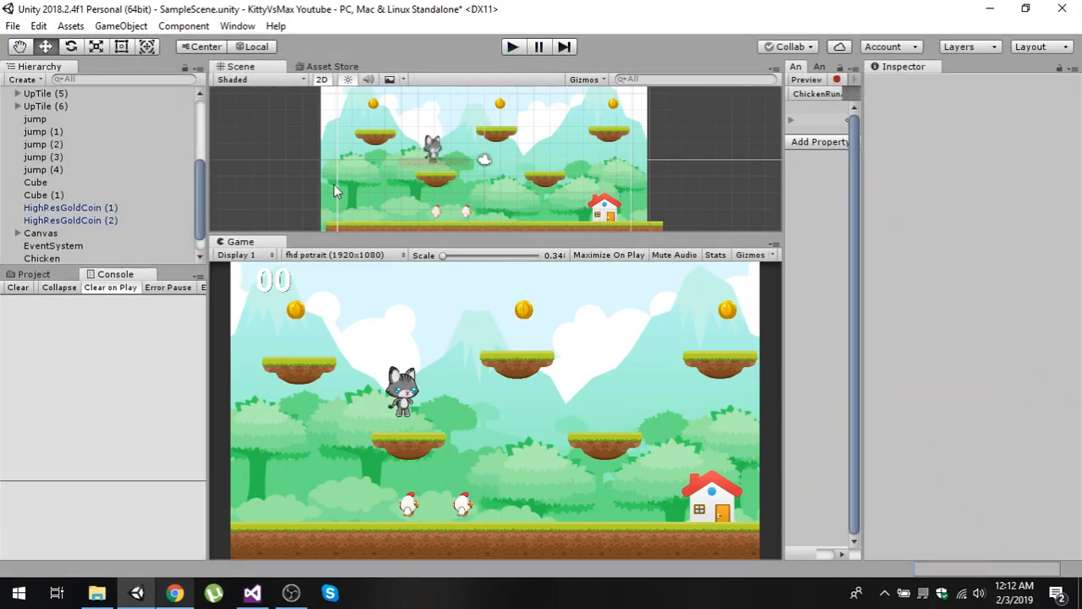
Switch to Visual Studio showing Kitty.cs at the OnTriggerEnter2D home-collision code
left_click(252, 592)
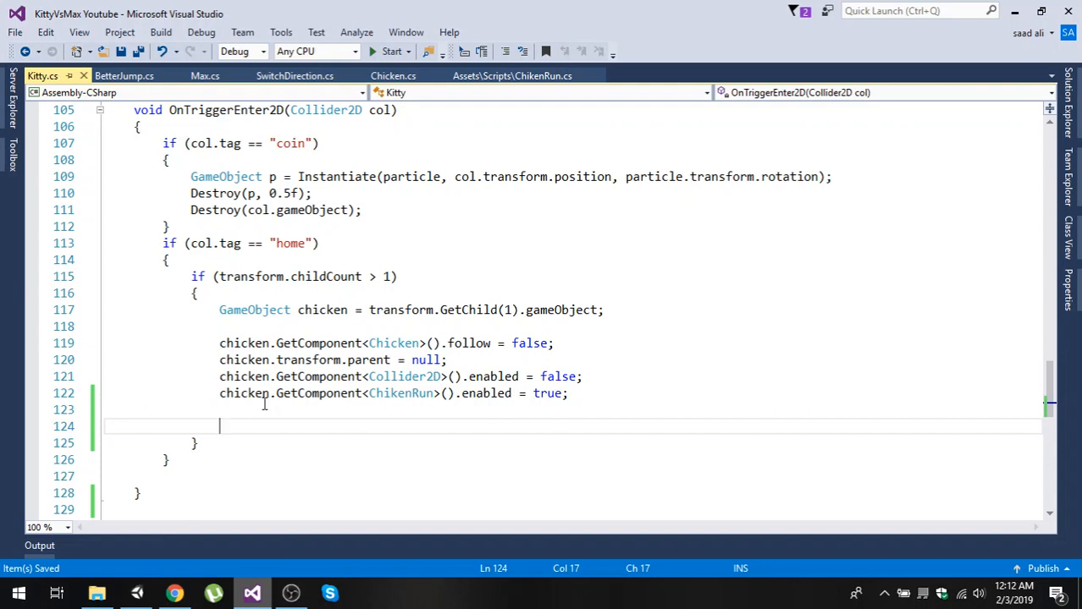
Type a Destroy(chicken) call on line 124 of the Kitty.cs home trigger
type("Destroy")
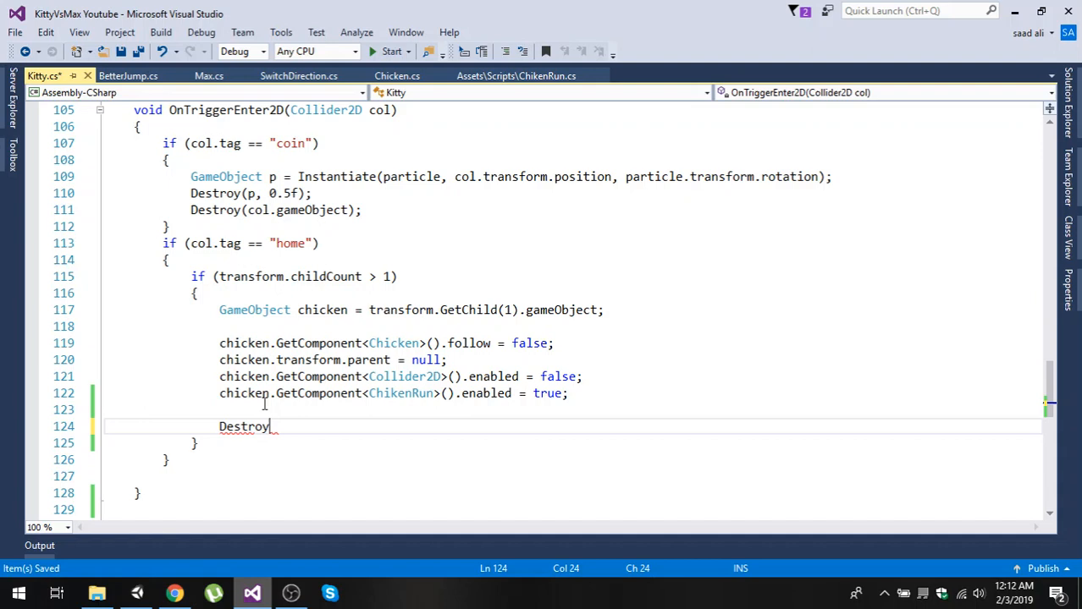
type("(chicken")
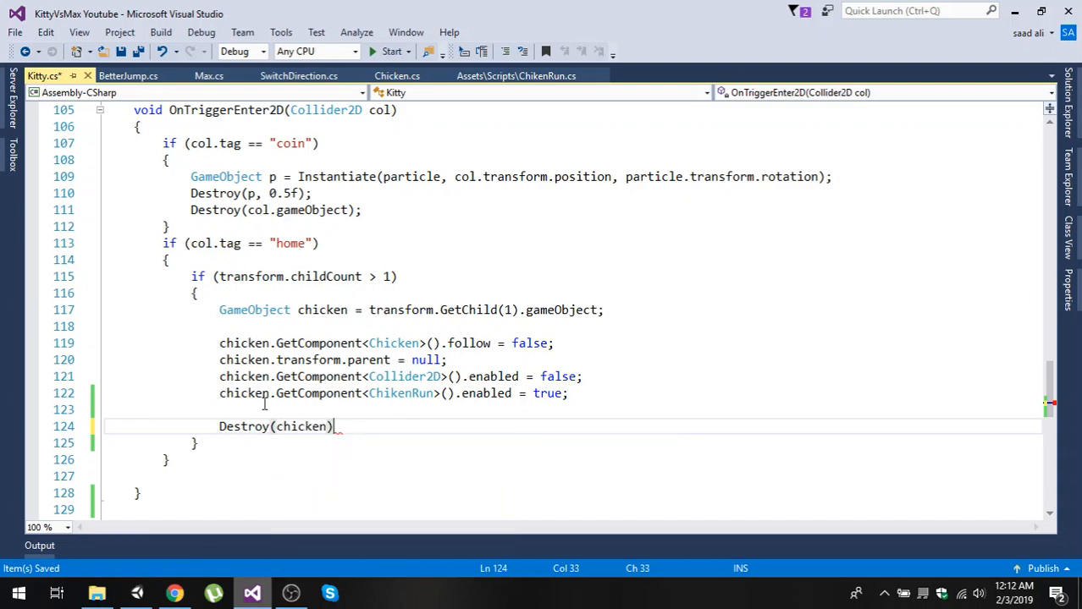
key("Backspace")
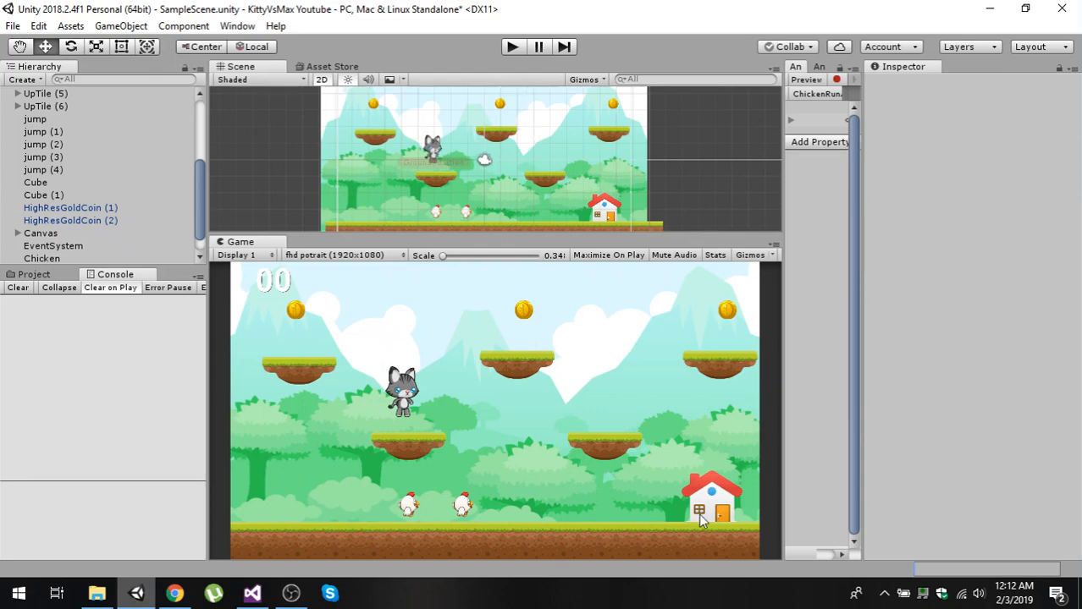
mouse_move(746, 518)
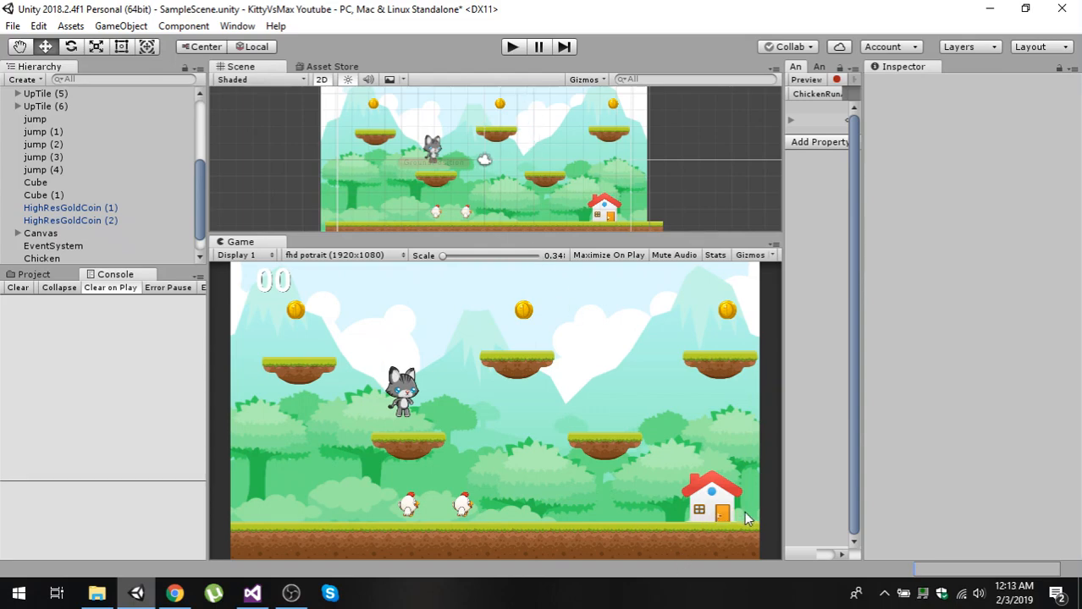
mouse_move(770, 516)
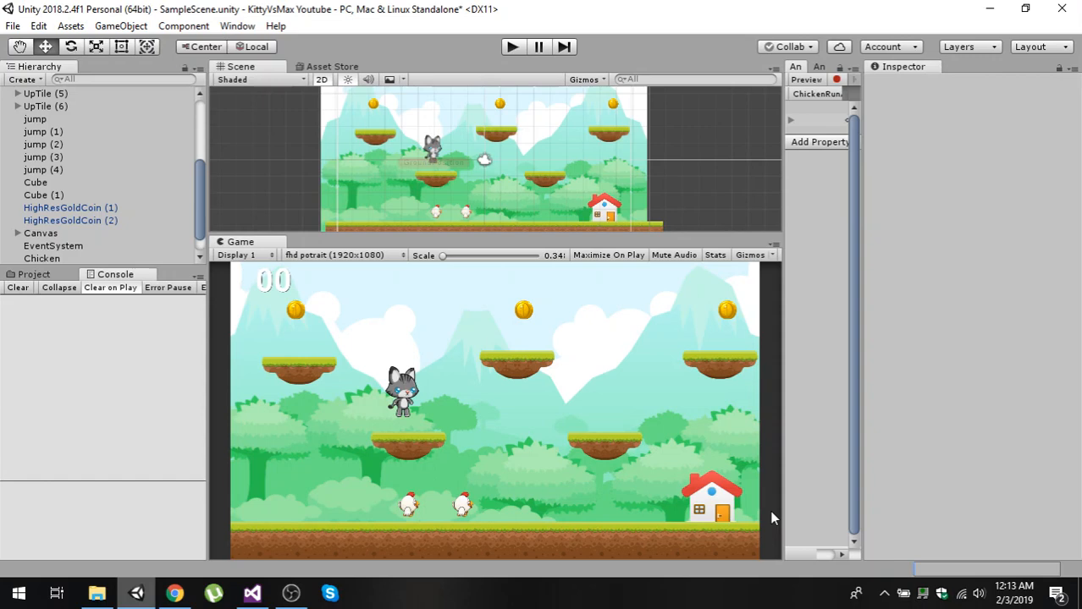
mouse_move(726, 518)
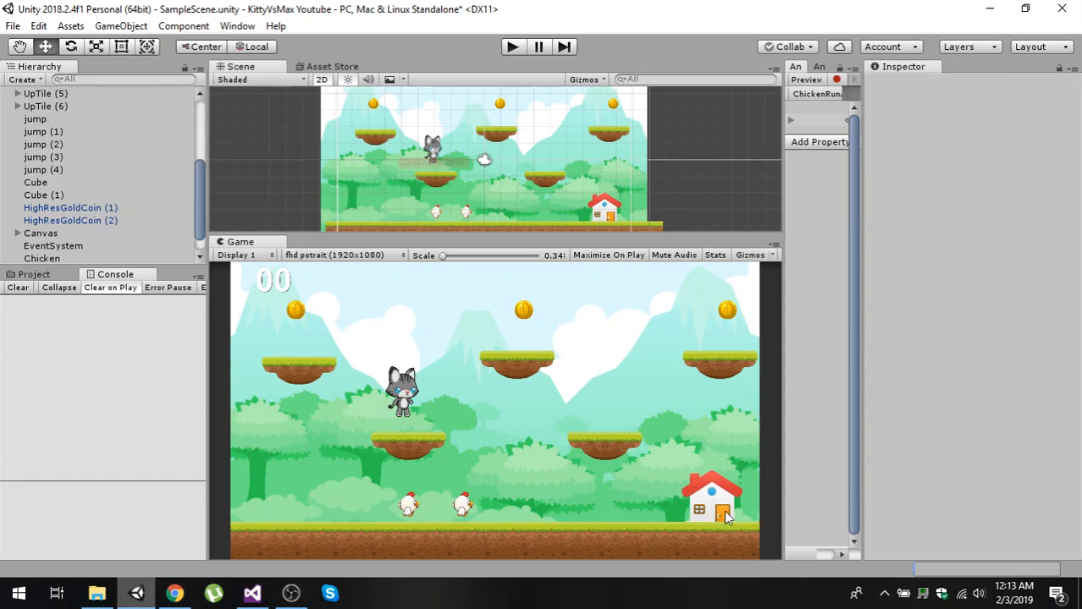
mouse_move(721, 521)
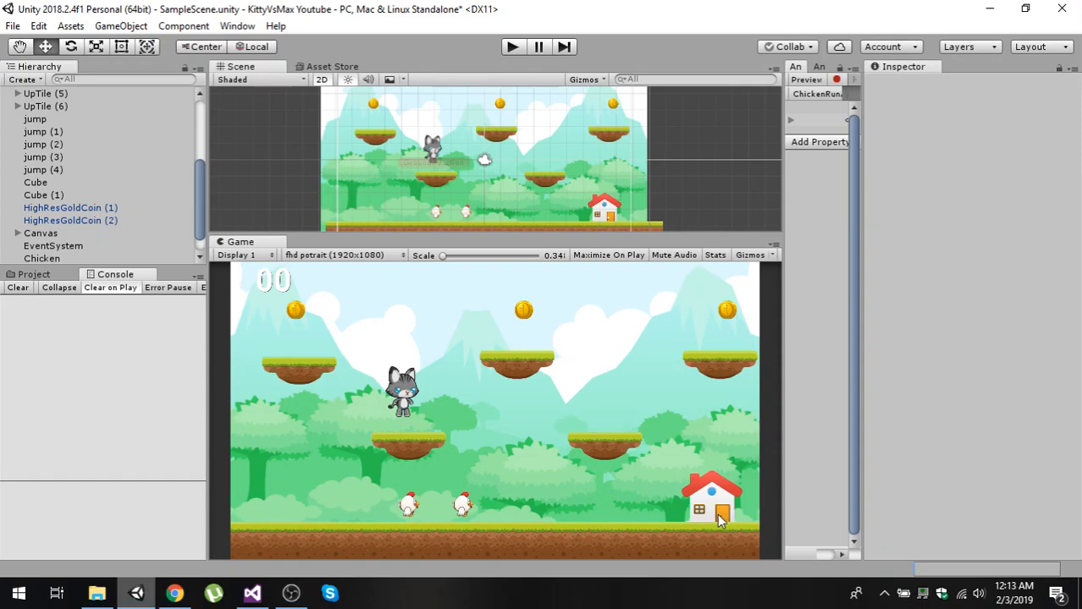
mouse_move(757, 523)
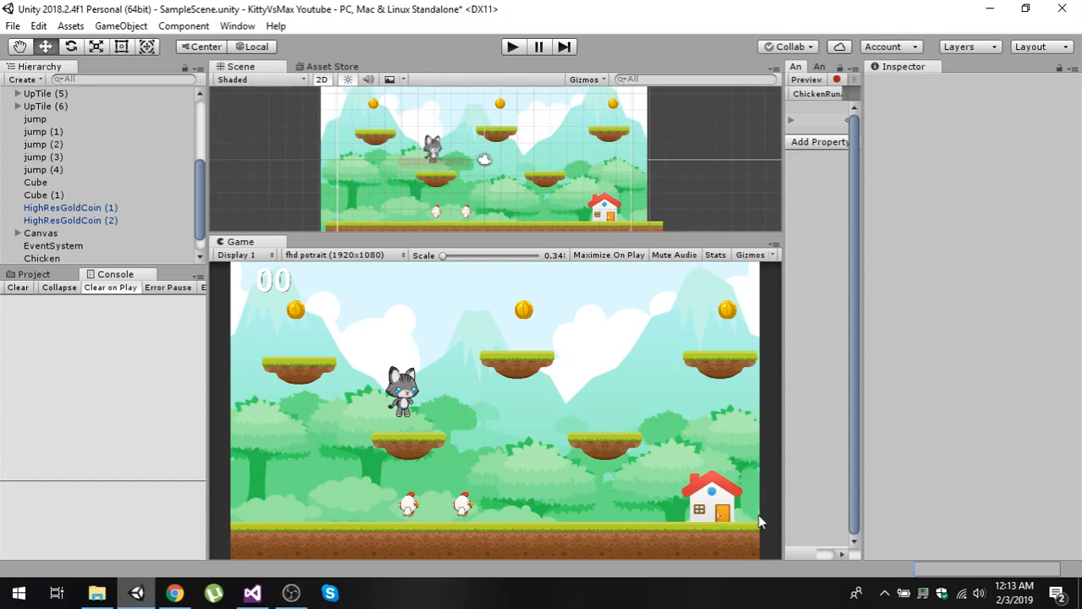
mouse_move(457, 457)
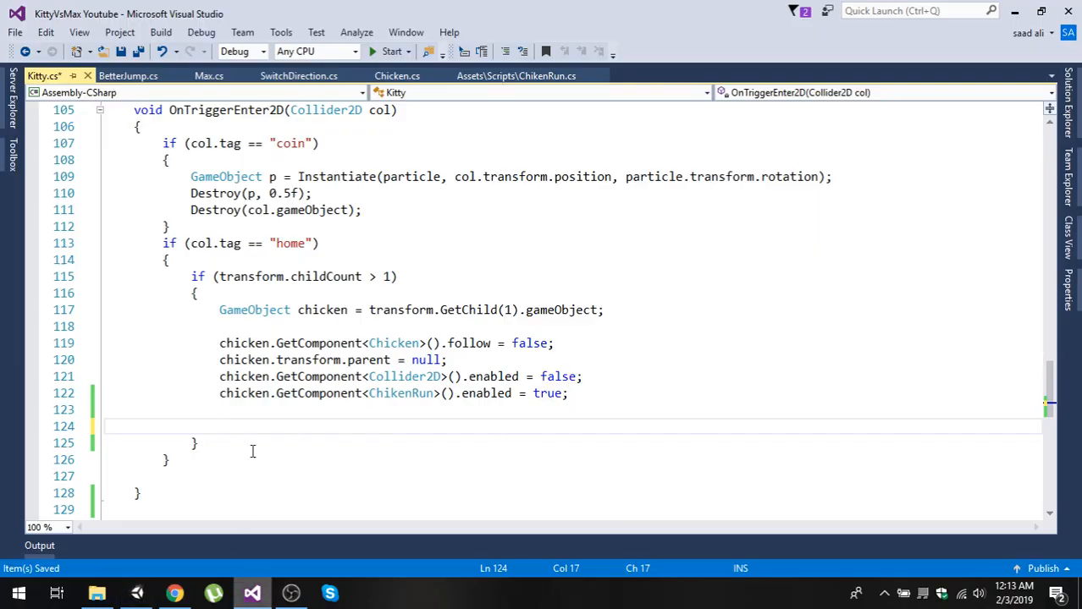
Write IEnumerator ChickenDestroy() below OnTriggerEnter2D containing yield return new WaitForSeconds(1f)
left_click(138, 493)
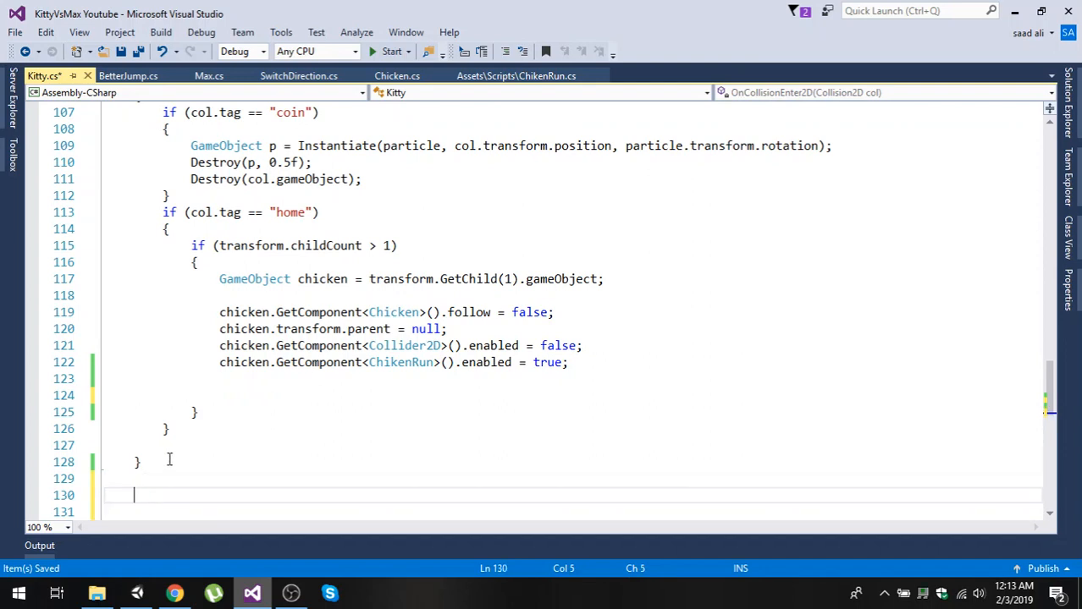
type("Ienu")
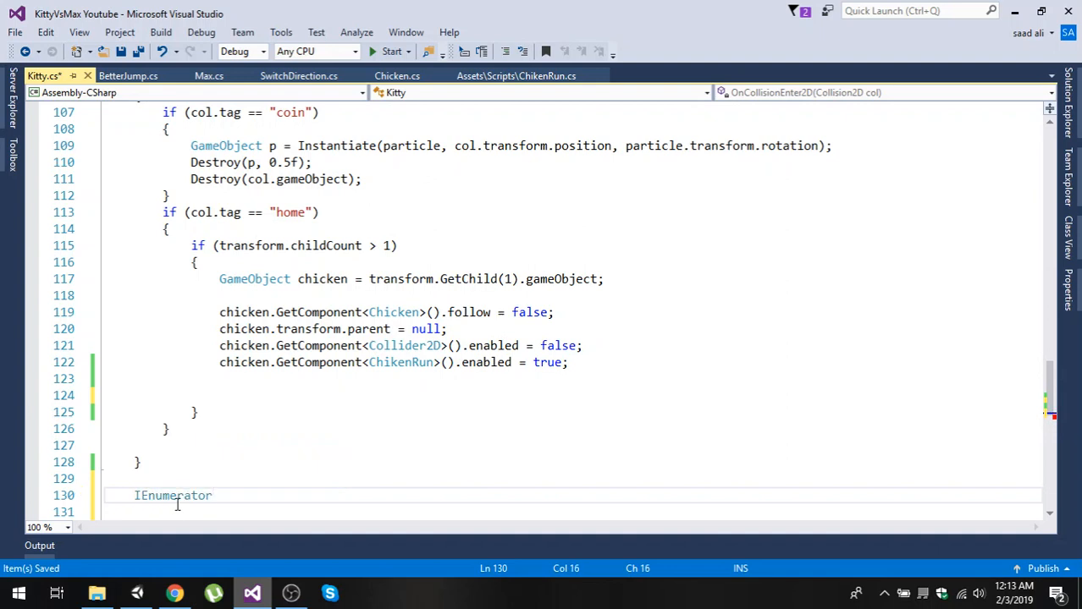
type("Chicken")
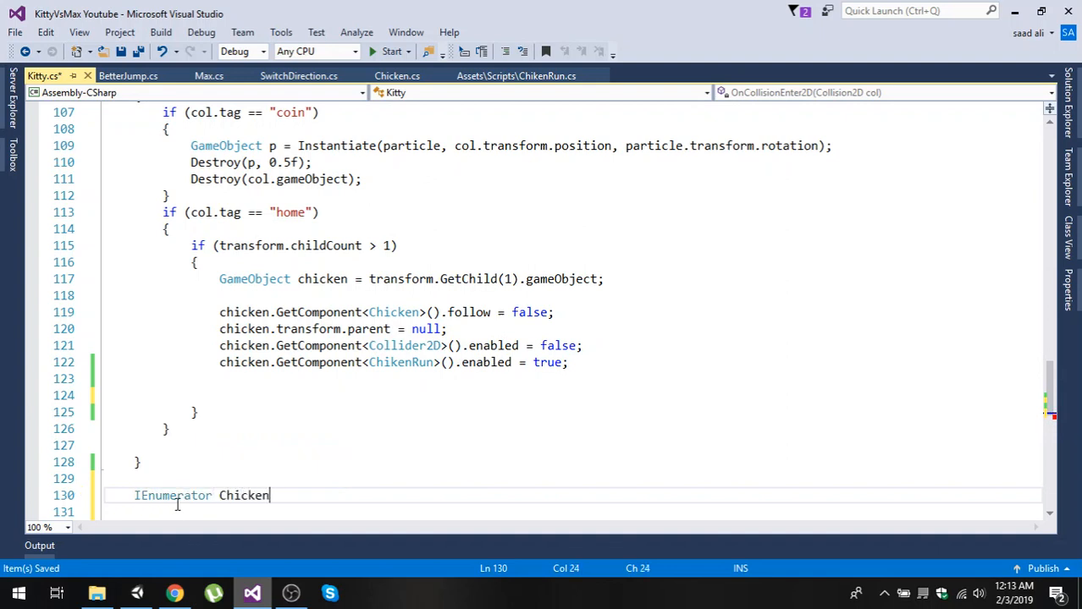
type("Destroy")
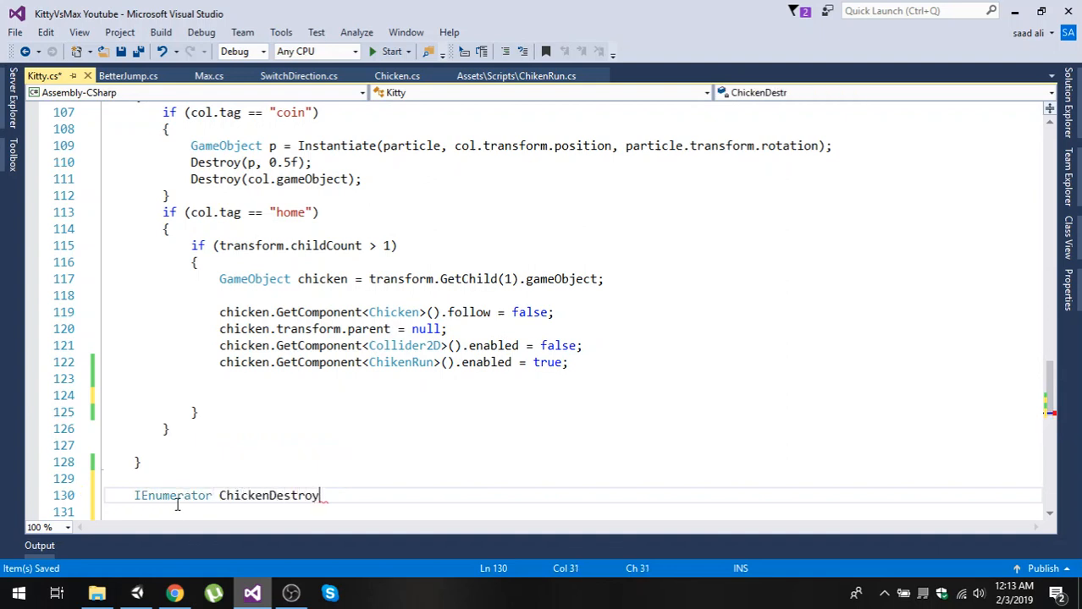
type("()PP{}")
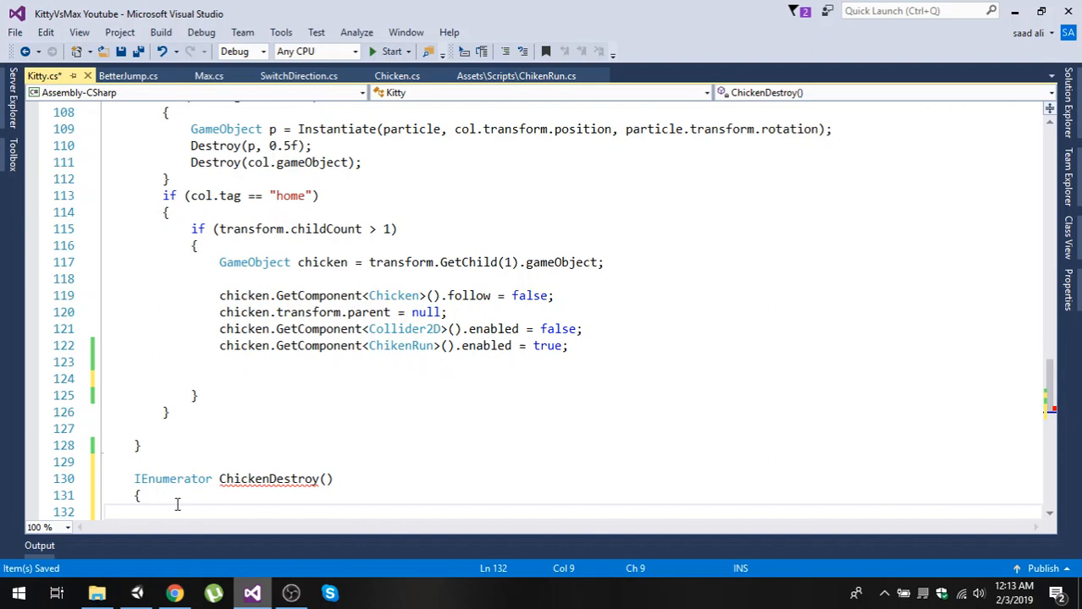
type("yield")
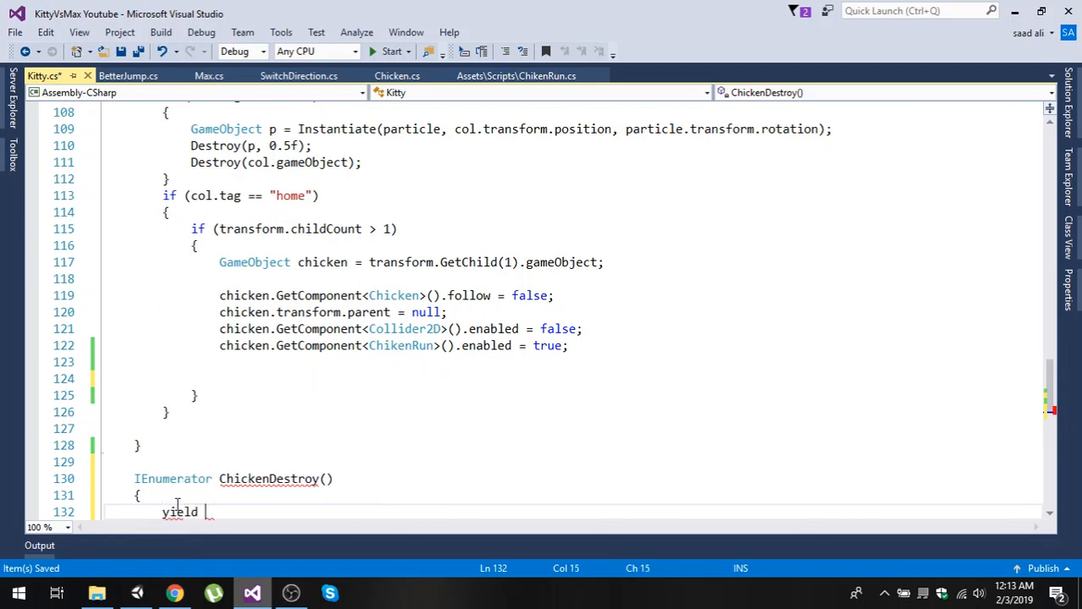
type("return")
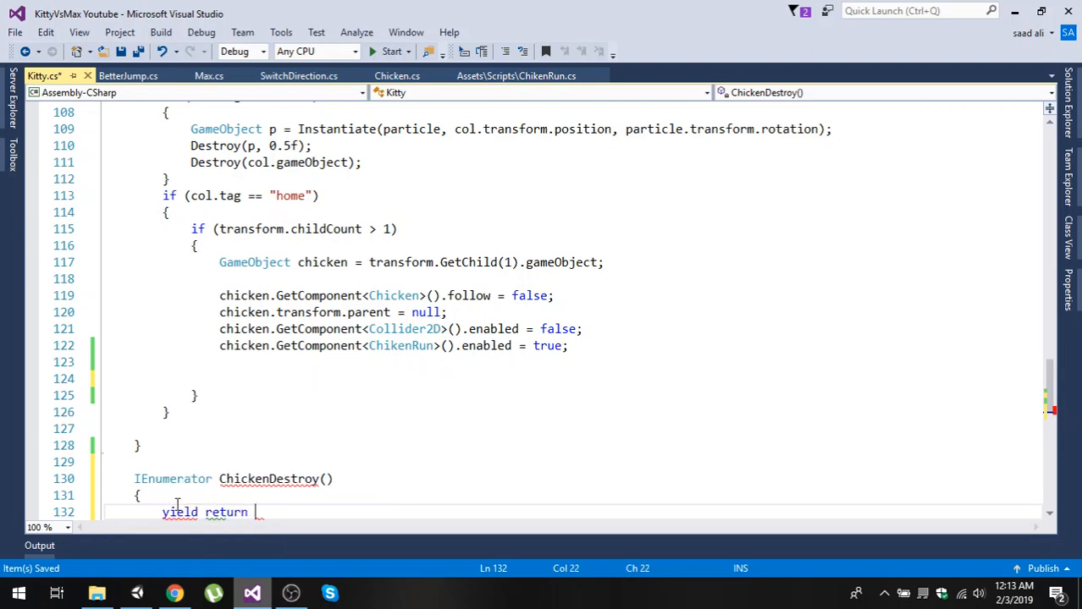
type("new WaitForSeconds(")
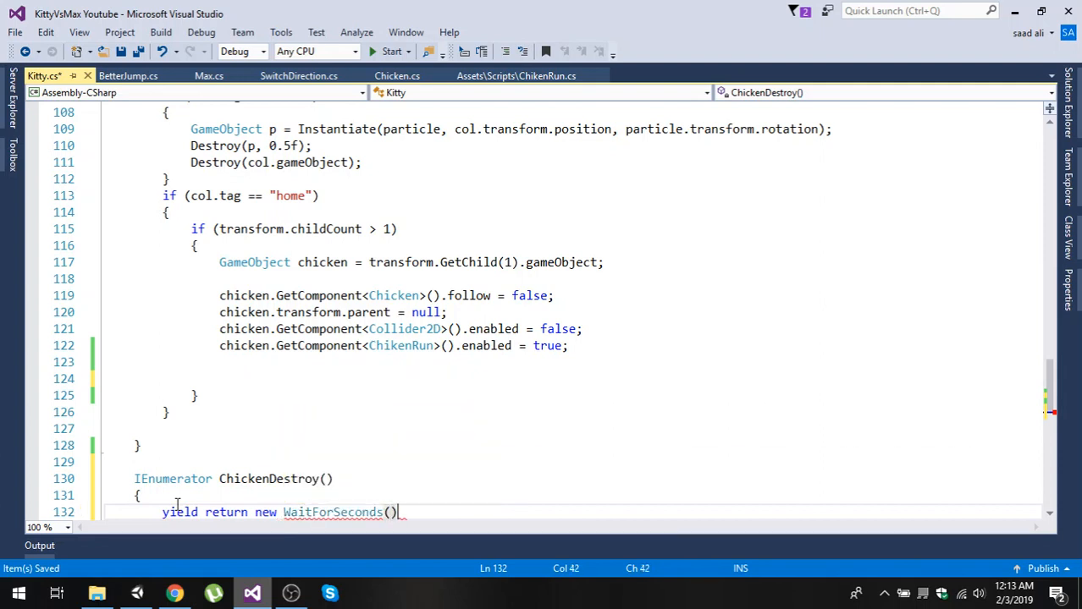
type("1f")
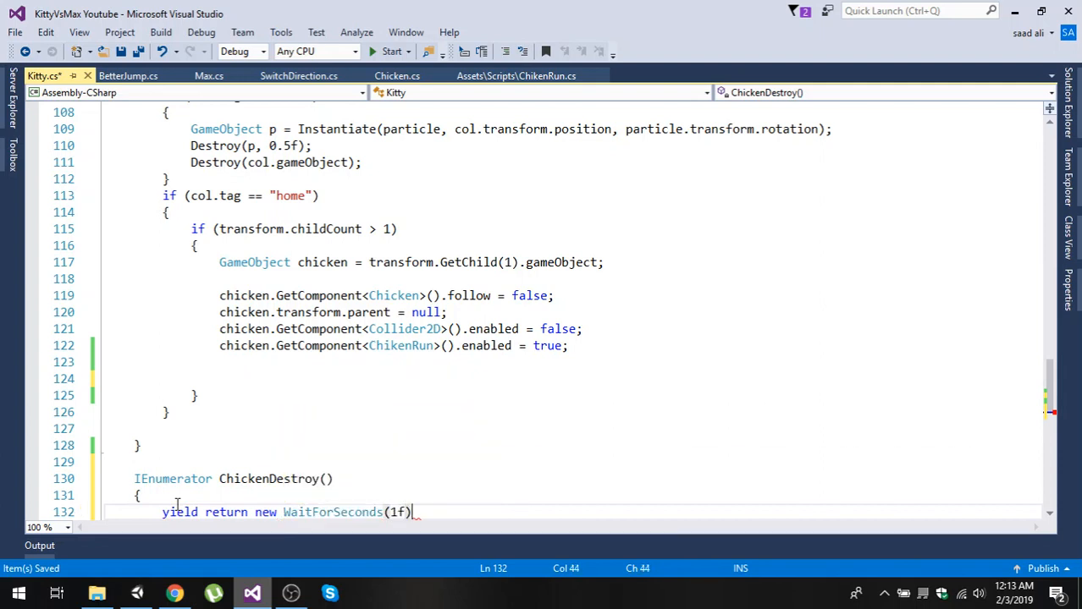
type(";")
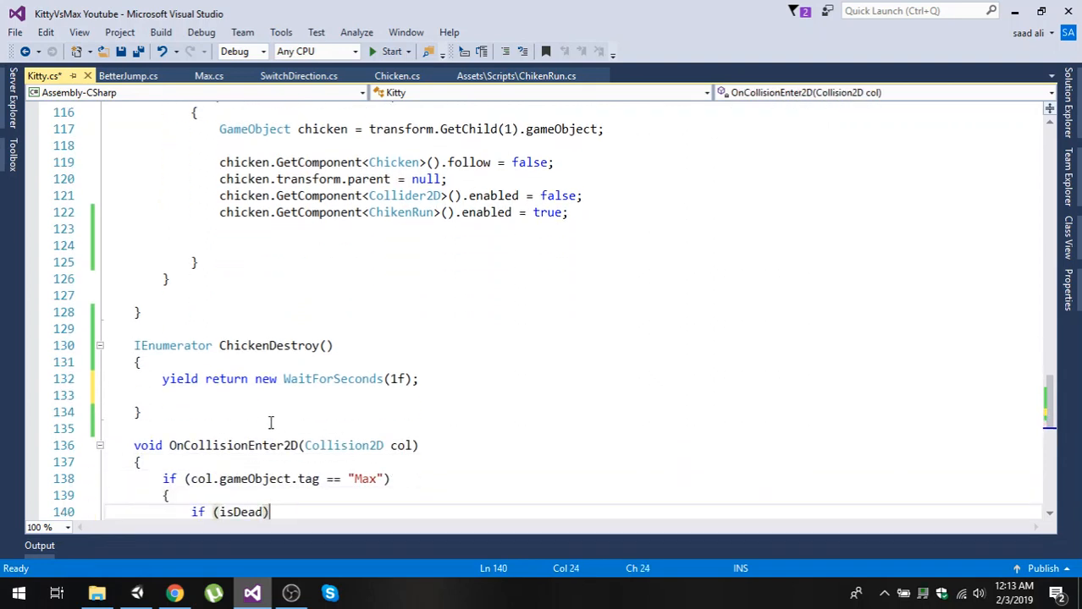
Add '//code..' comments above and below the WaitForSeconds(1f) line in ChickenDestroy
left_click_drag(134, 345, 142, 413)
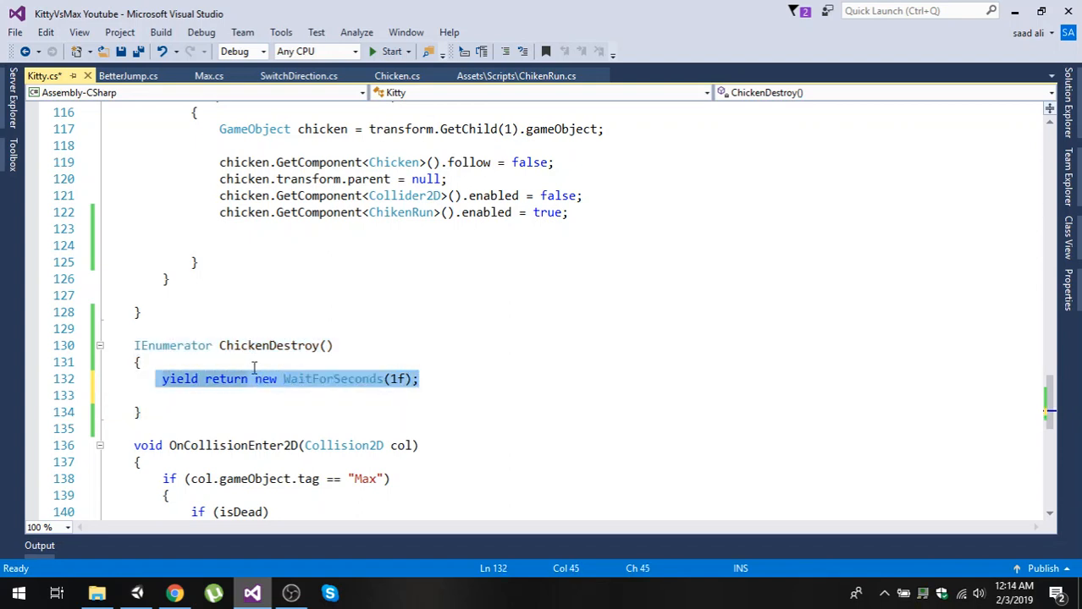
type("//")
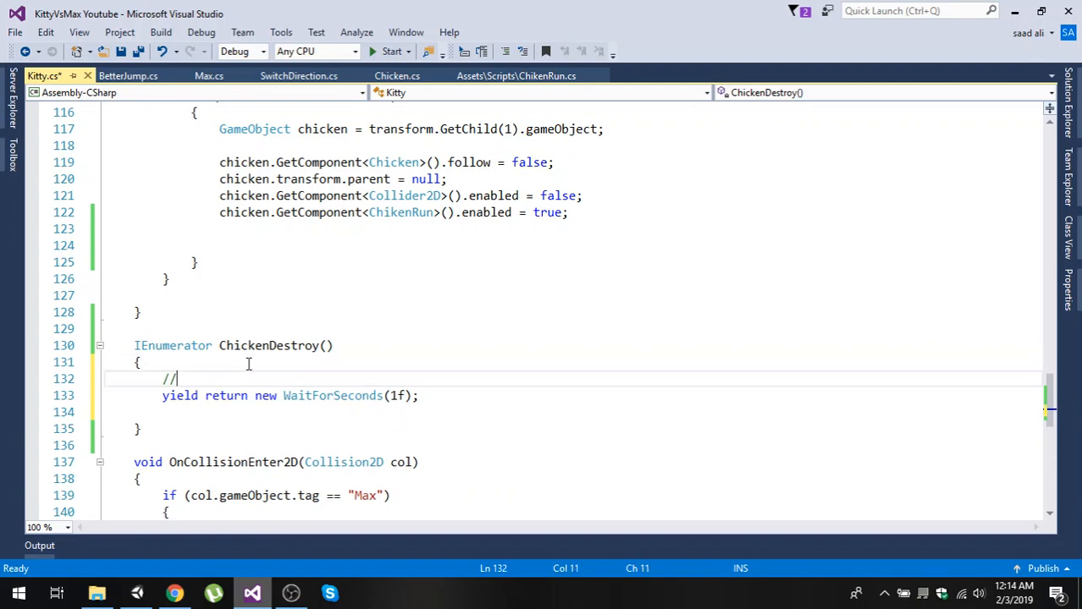
type("code..")
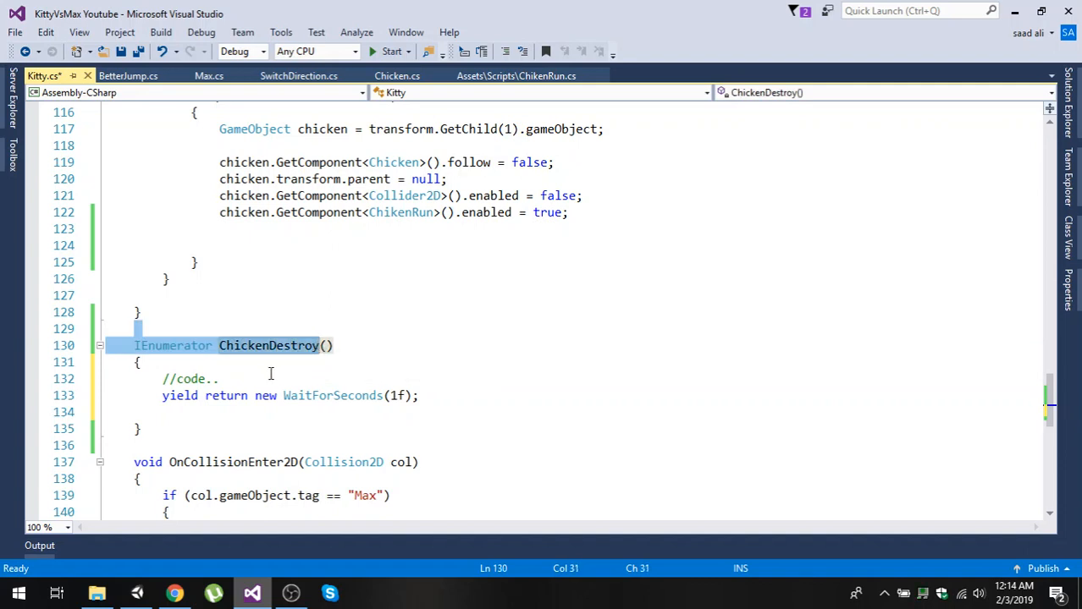
double_click(179, 395)
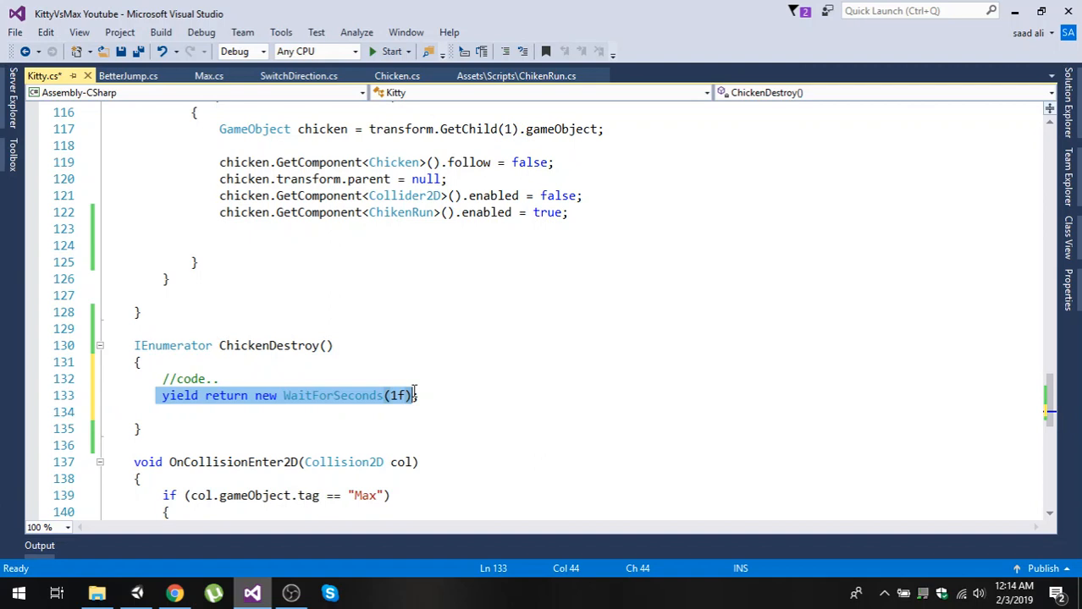
left_click(415, 395)
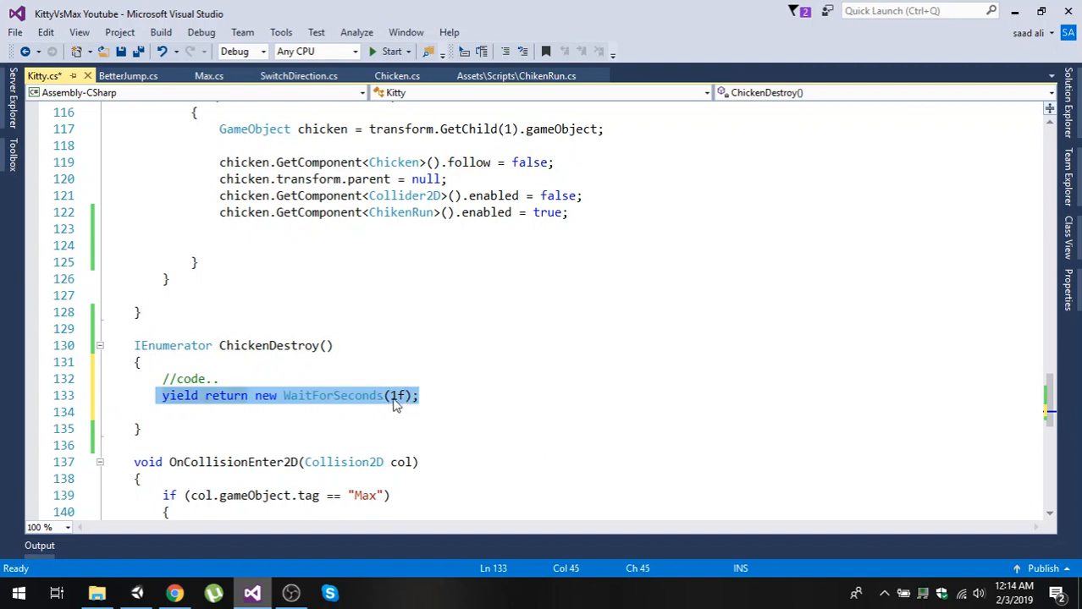
left_click(439, 395)
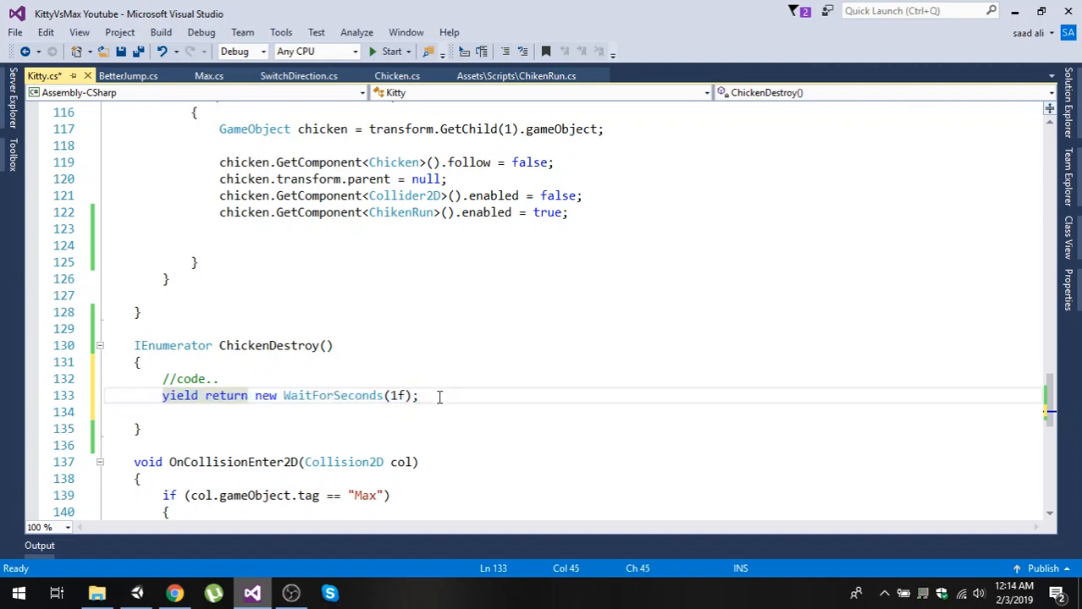
type("//code")
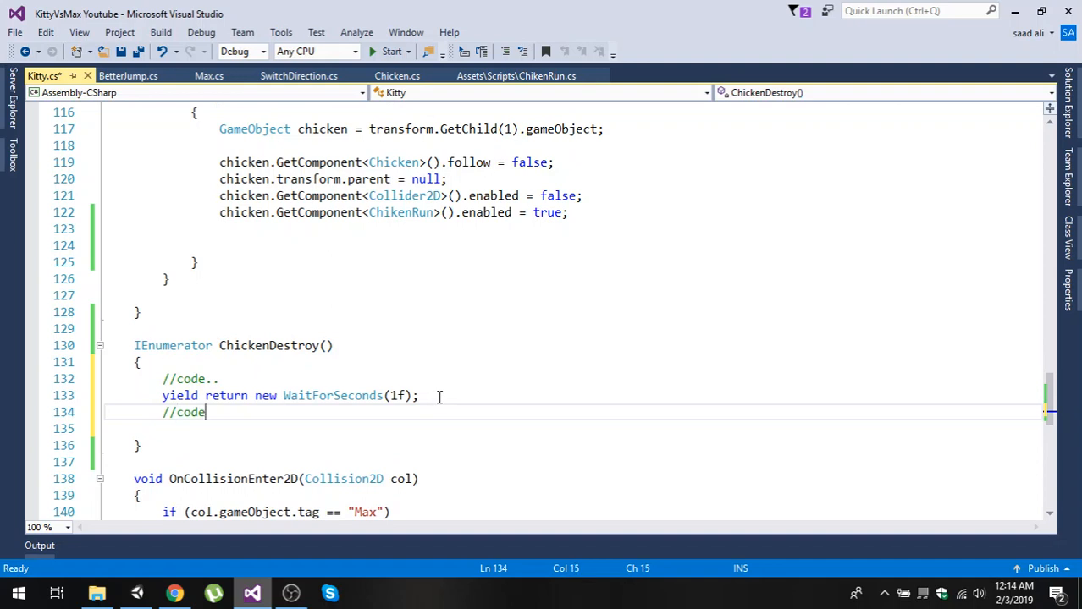
type("...")
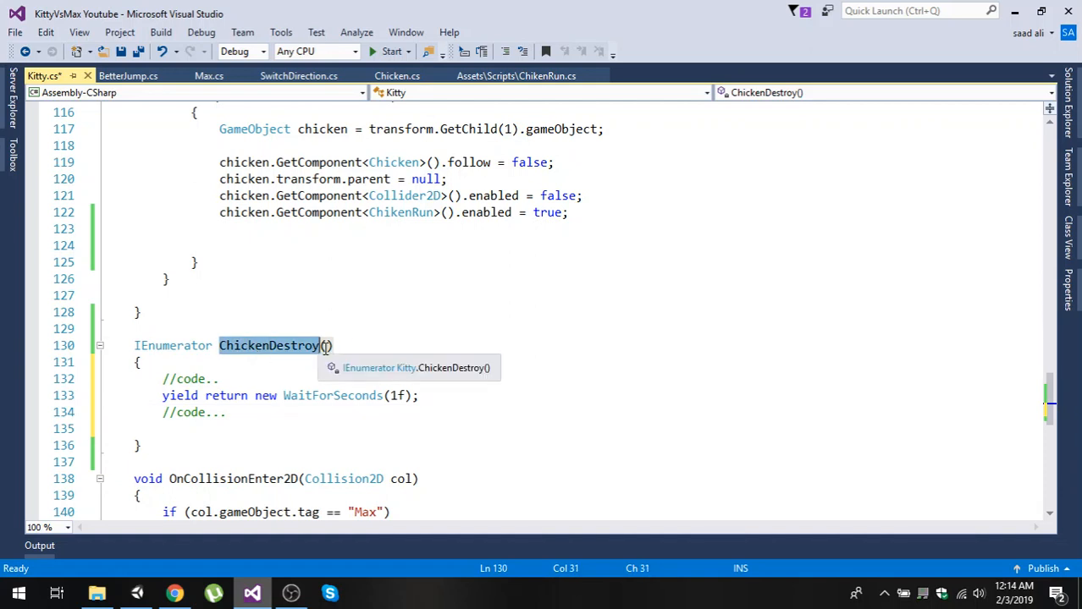
Give ChickenDestroy a GameObject chicken parameter
type("GameObject")
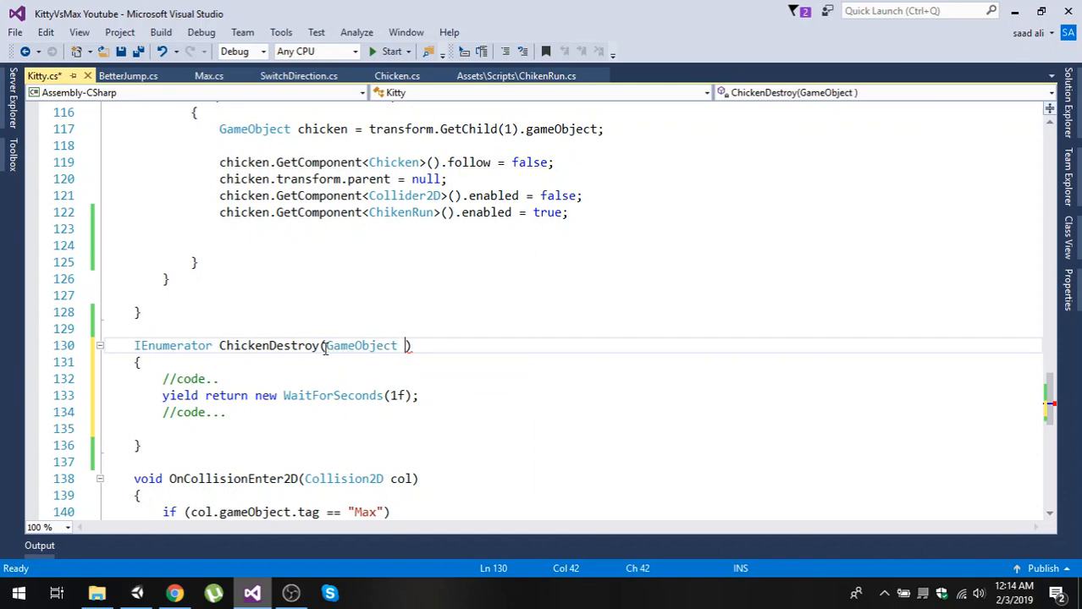
type("ch")
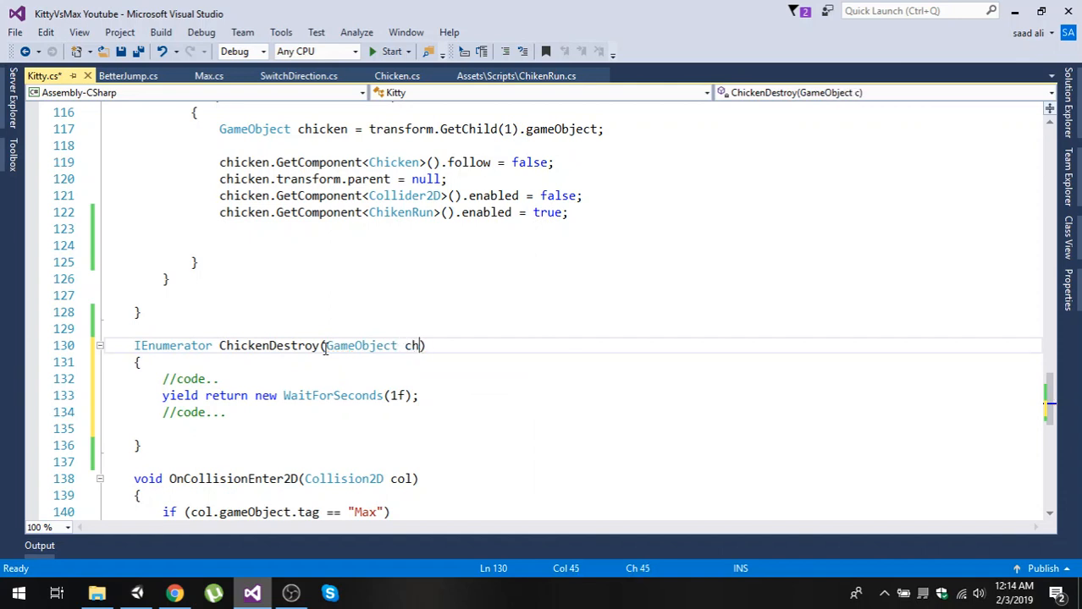
type("icken")
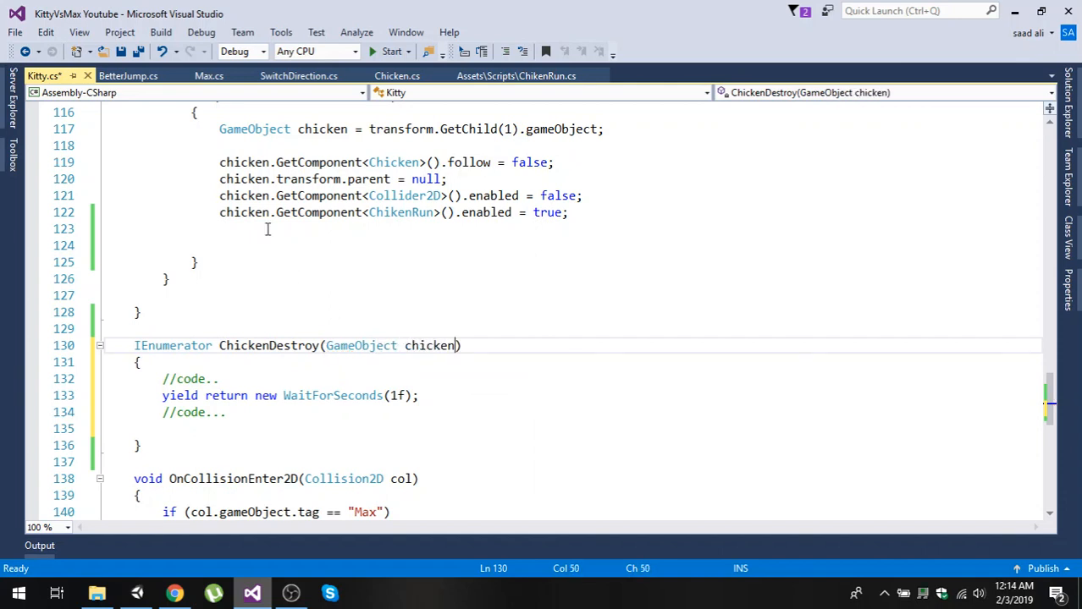
Call StartCoroutine(ChickenDestroy(chicken)) on line 123 and save Kitty.cs
type("startCoroutine(")
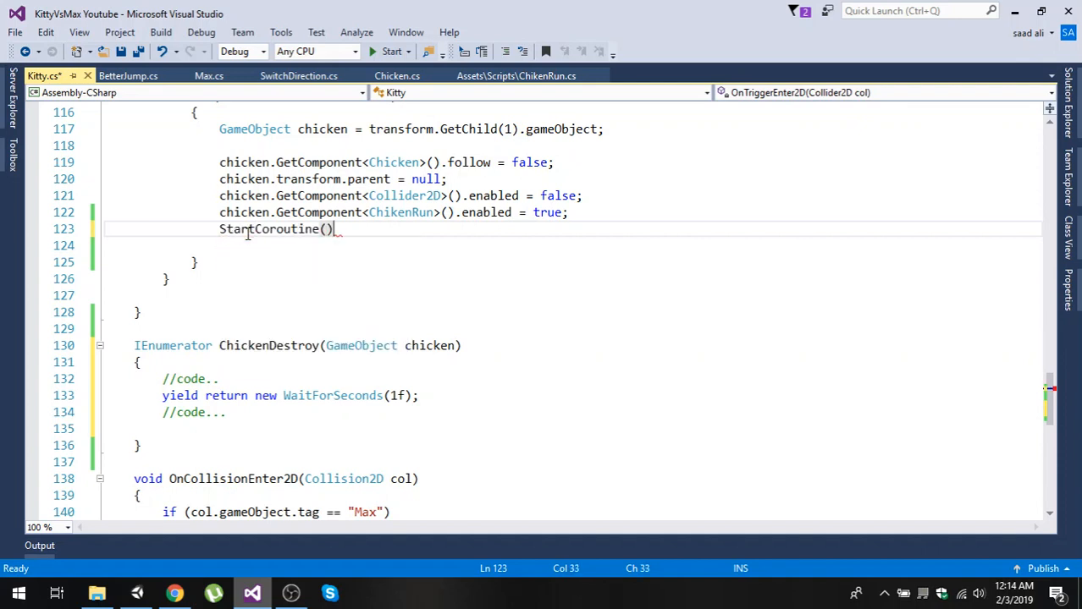
type("X")
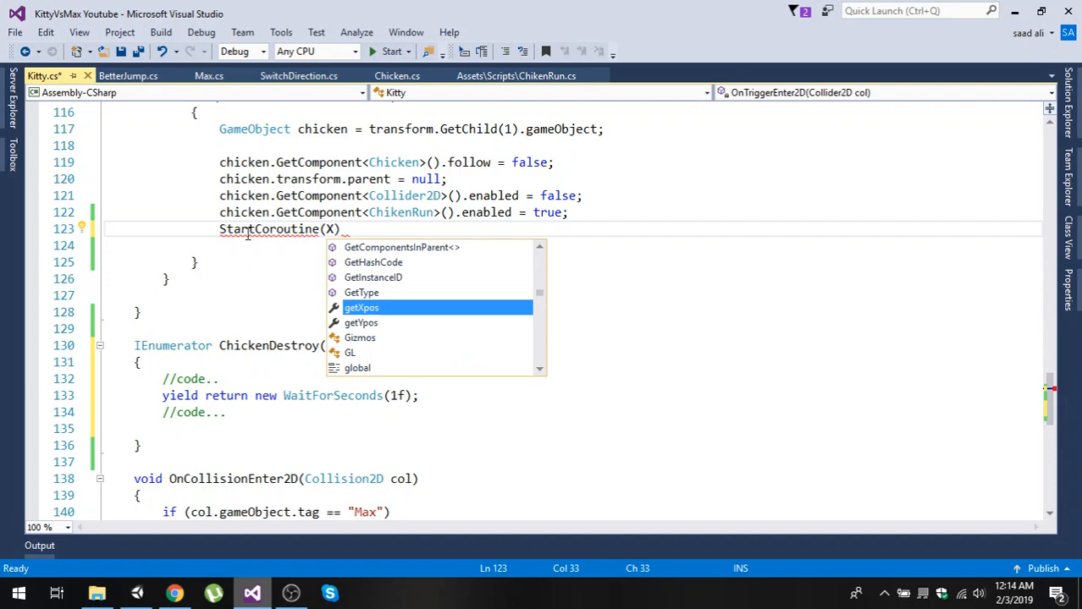
type("hickenDestroy(chicken")
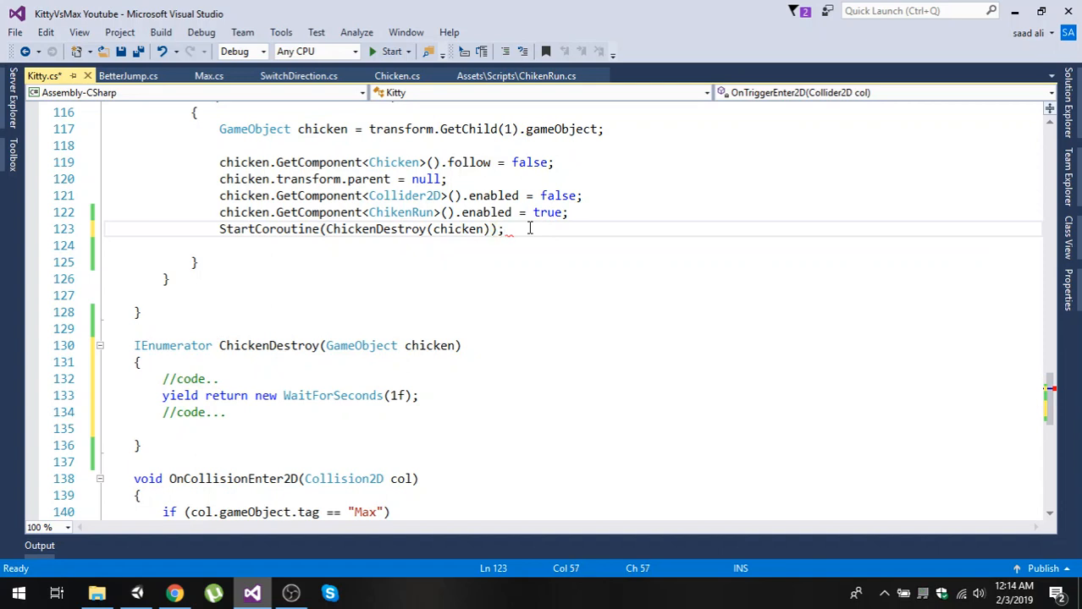
key("ctrl+s")
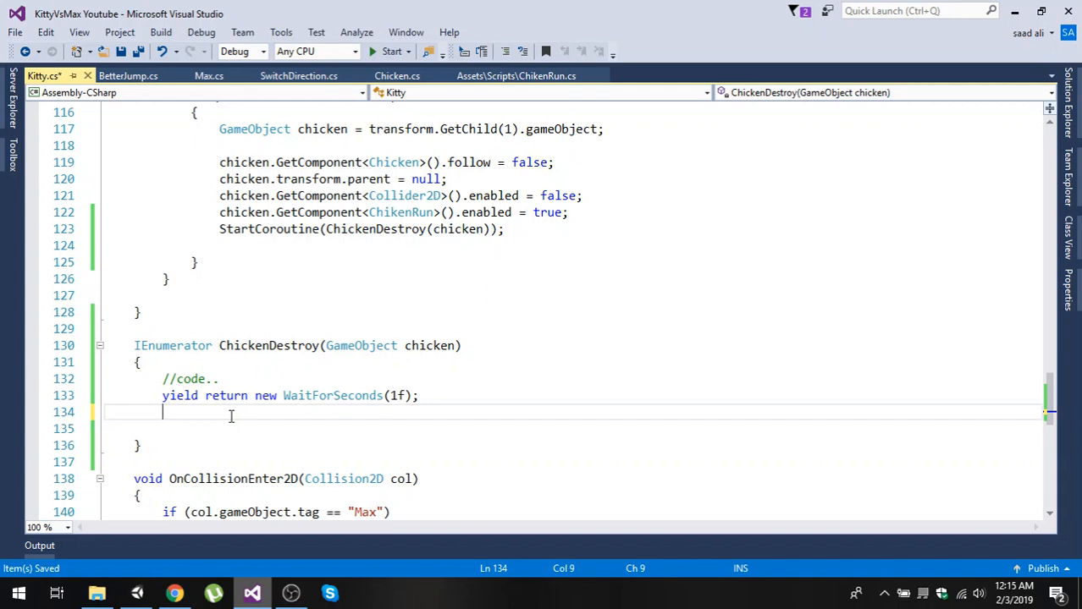
Add Destroy(chicken) after the wait and begin int ChickenCount = GameObject.FindGameObjectsWithTag("Chicken")
type("Destroy()")
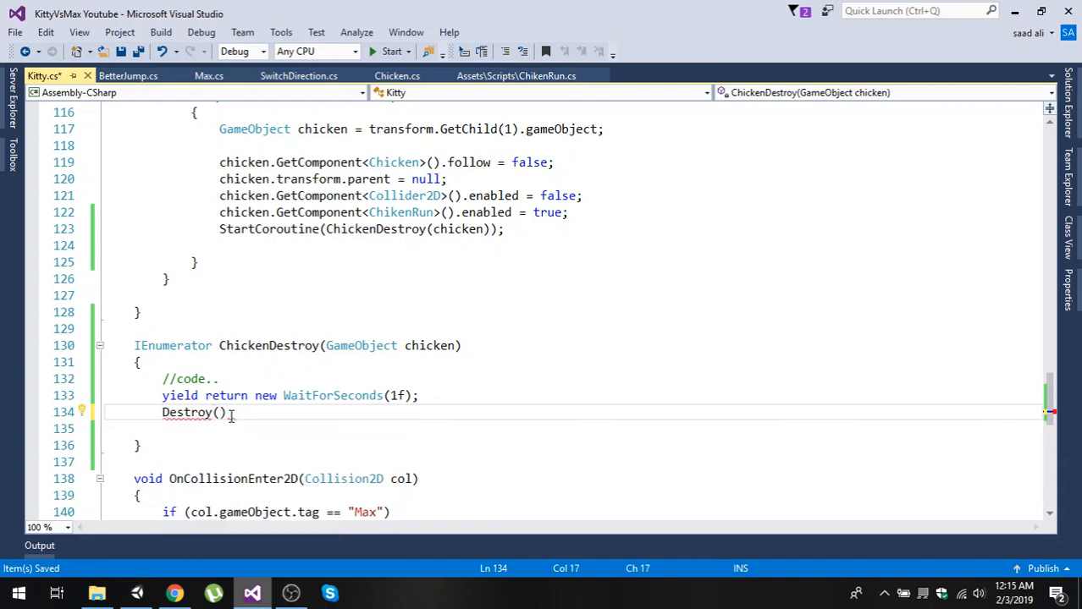
type("chicken")
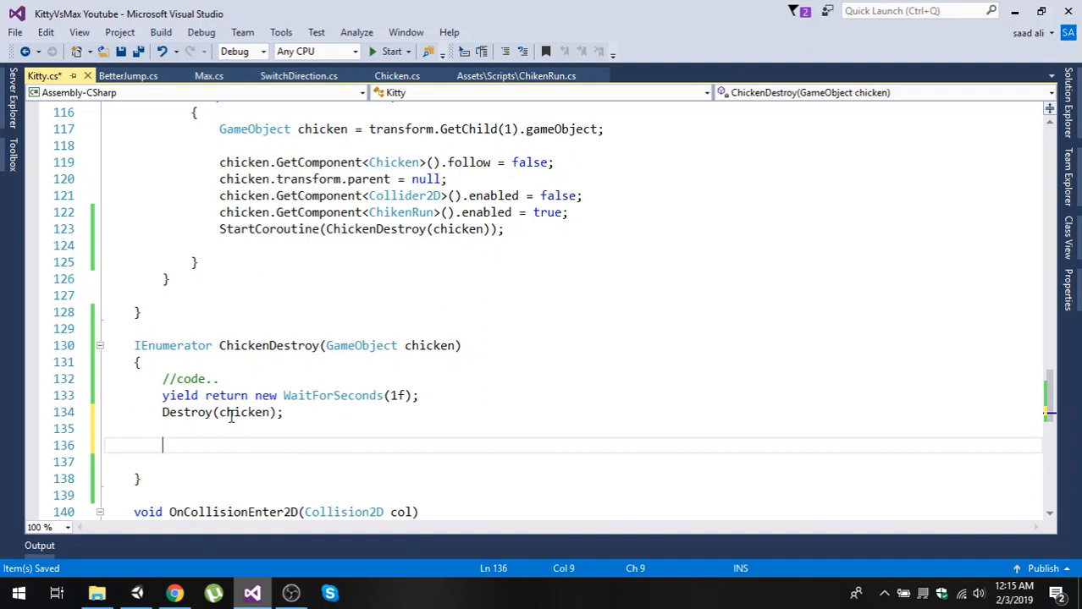
type("int")
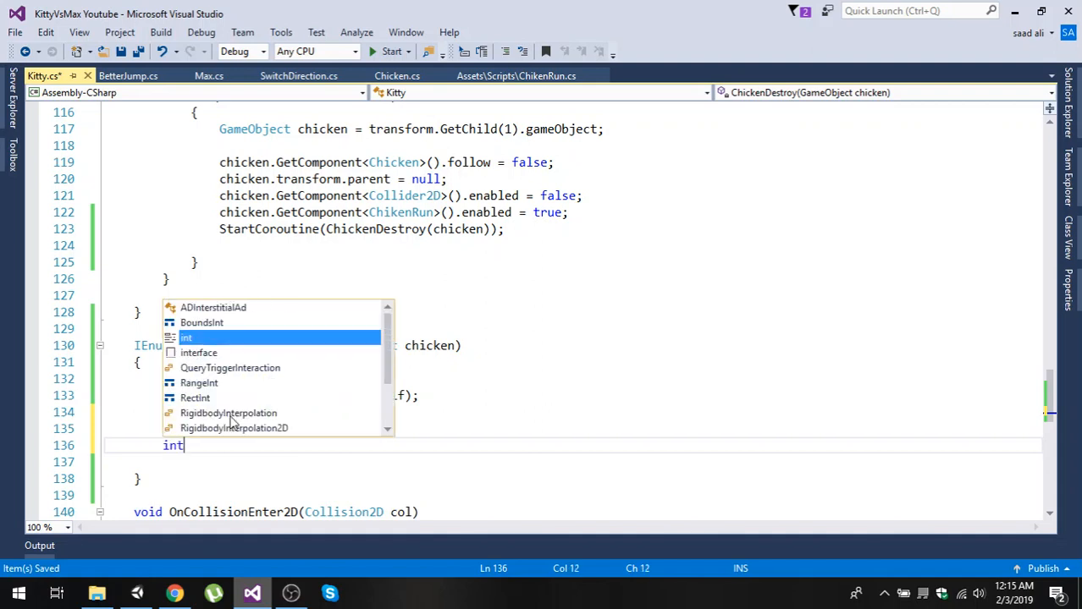
type("_Chicke")
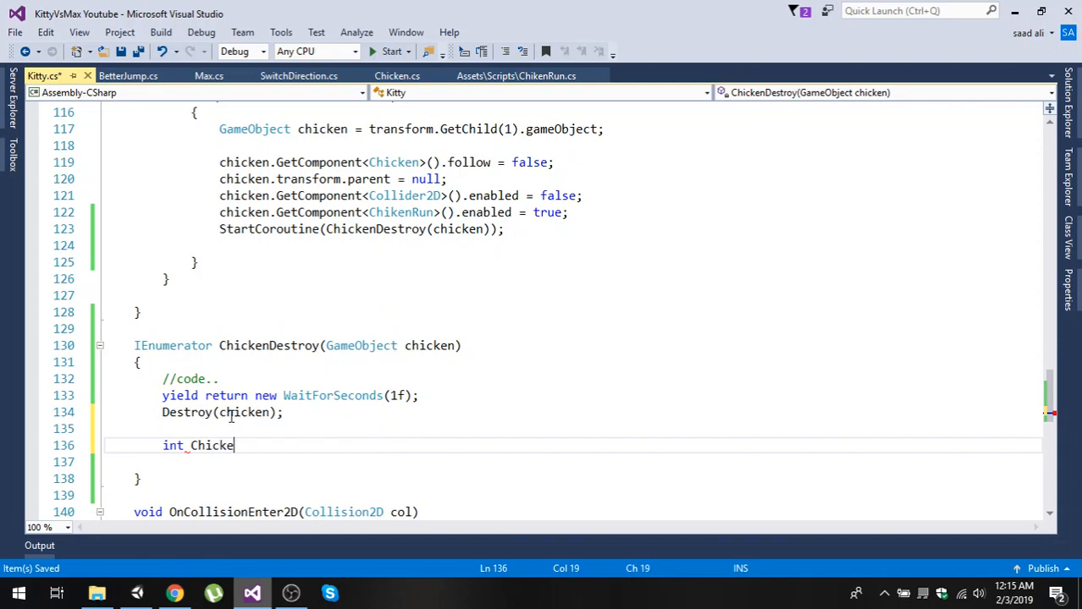
type("nCount")
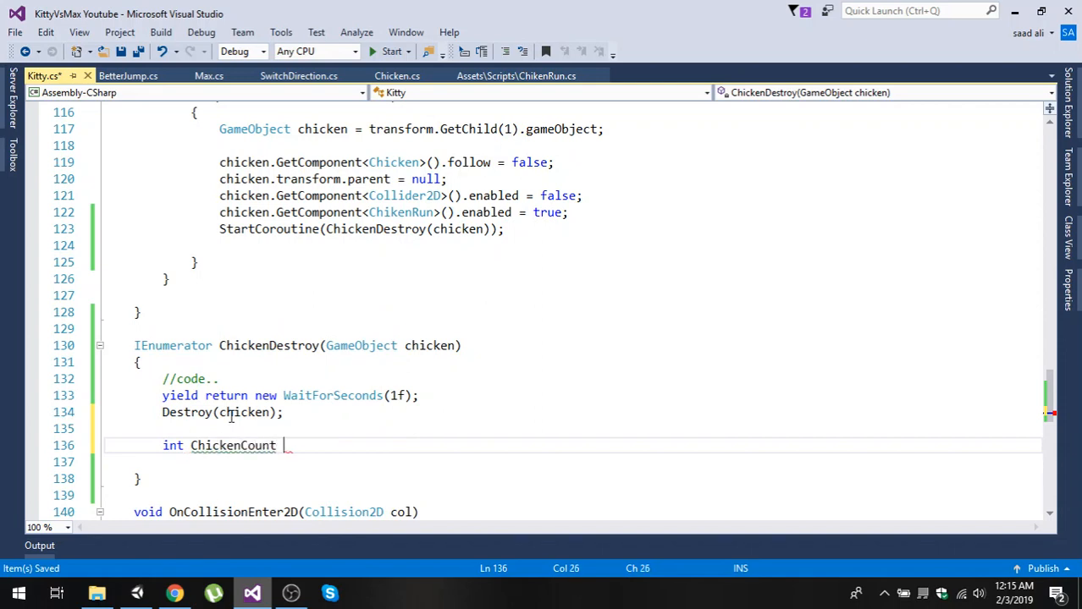
type("= GameObject.")
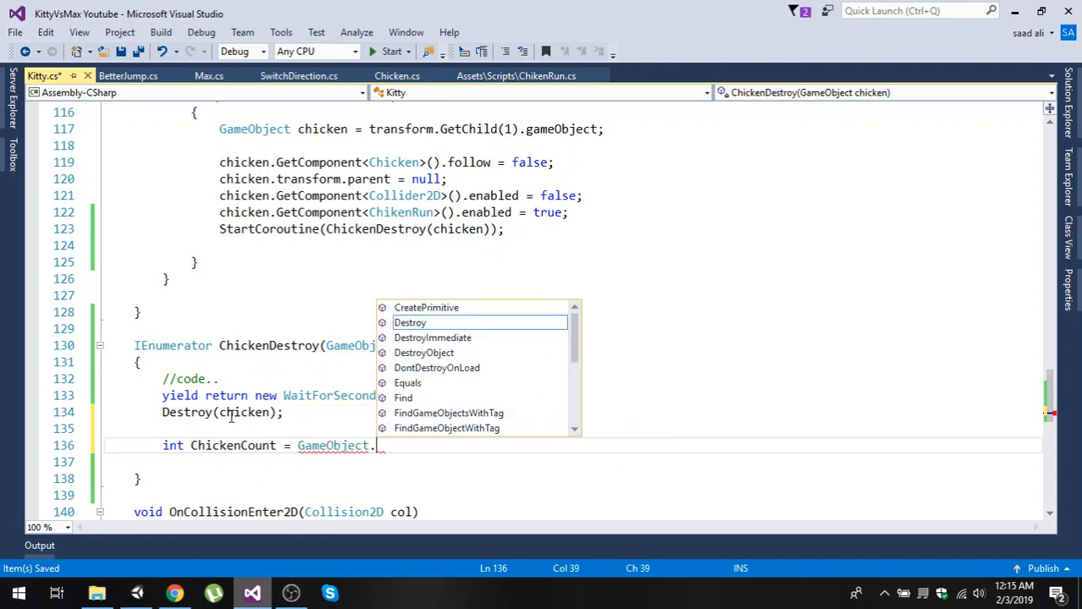
type("find")
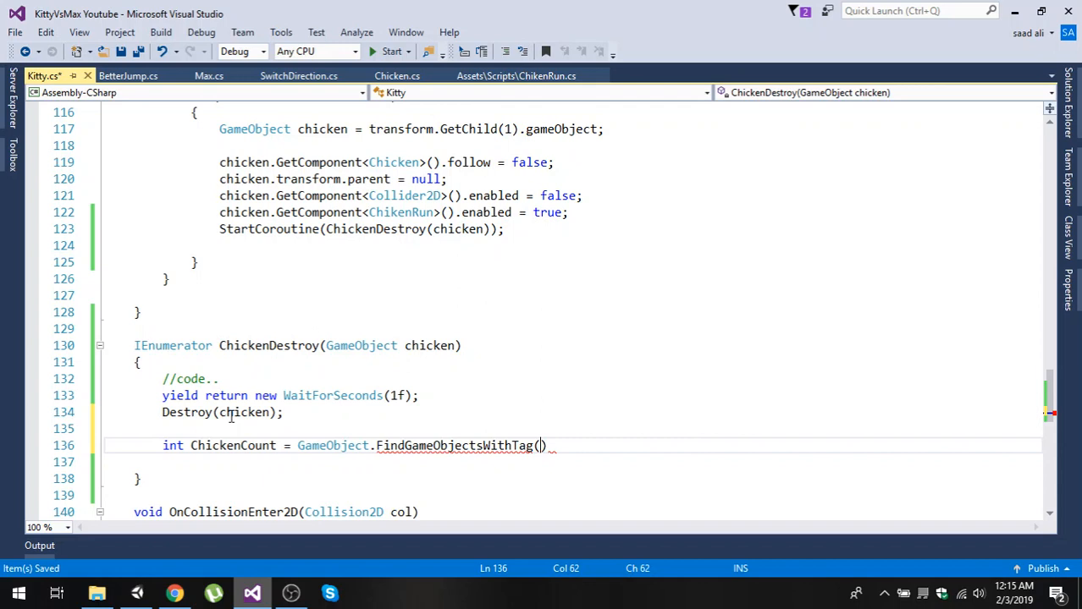
type("\"Chic")
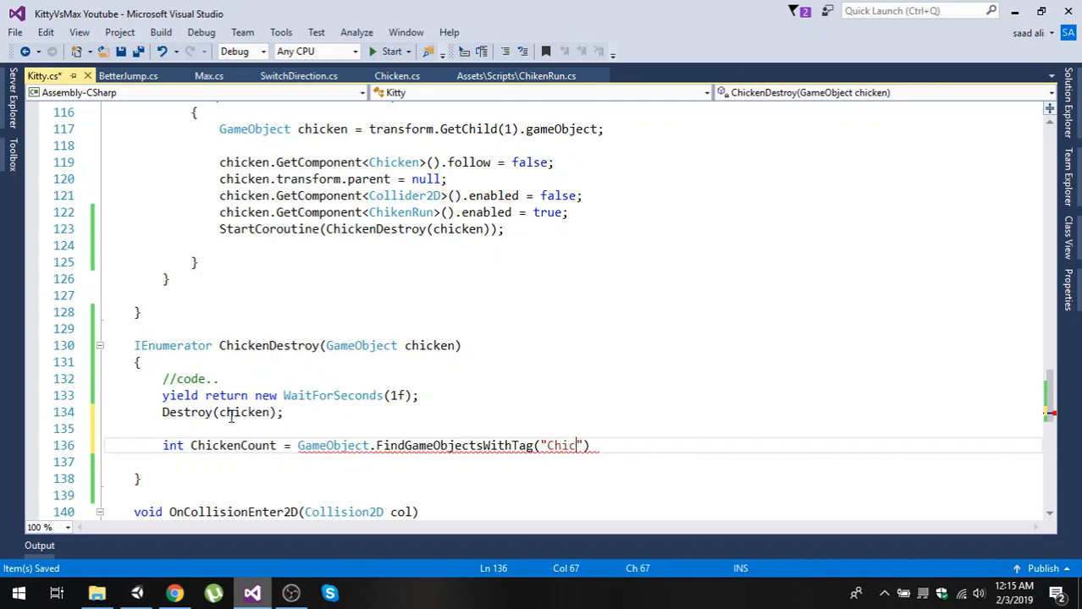
type("ken")
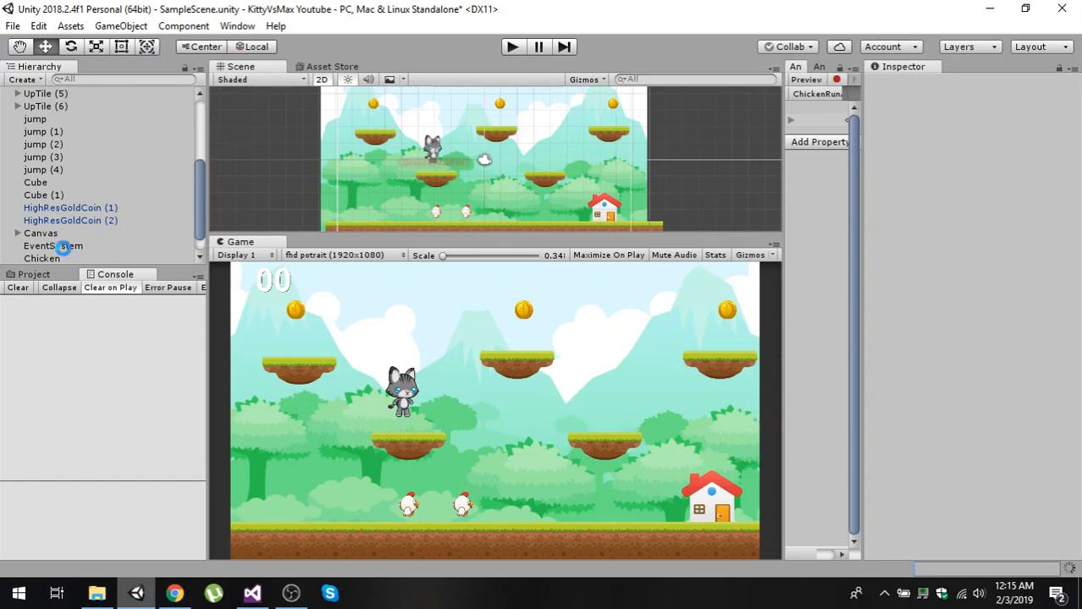
Select Chicken in the Hierarchy to check its Chicken tag in the Inspector
left_click(42, 258)
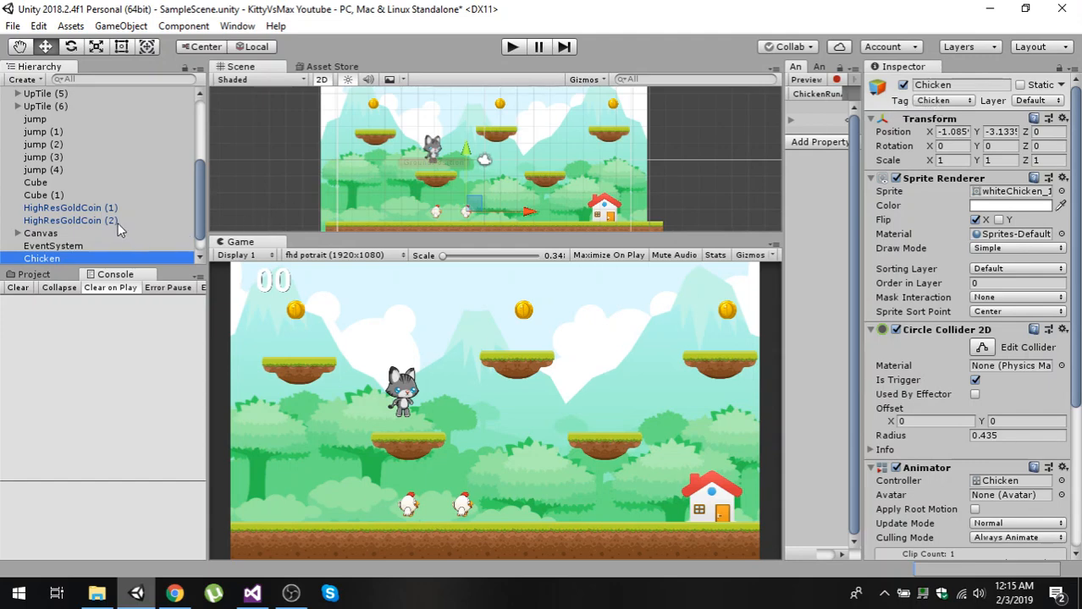
mouse_move(439, 220)
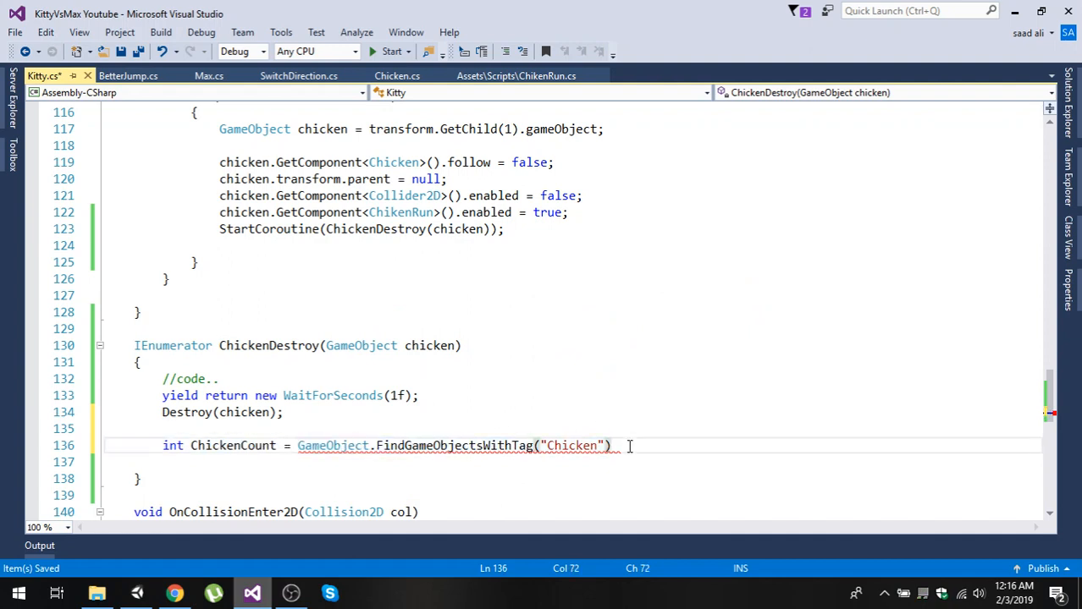
Append .Length to the FindGameObjectsWithTag("Chicken") line and start a new line below
type(".len")
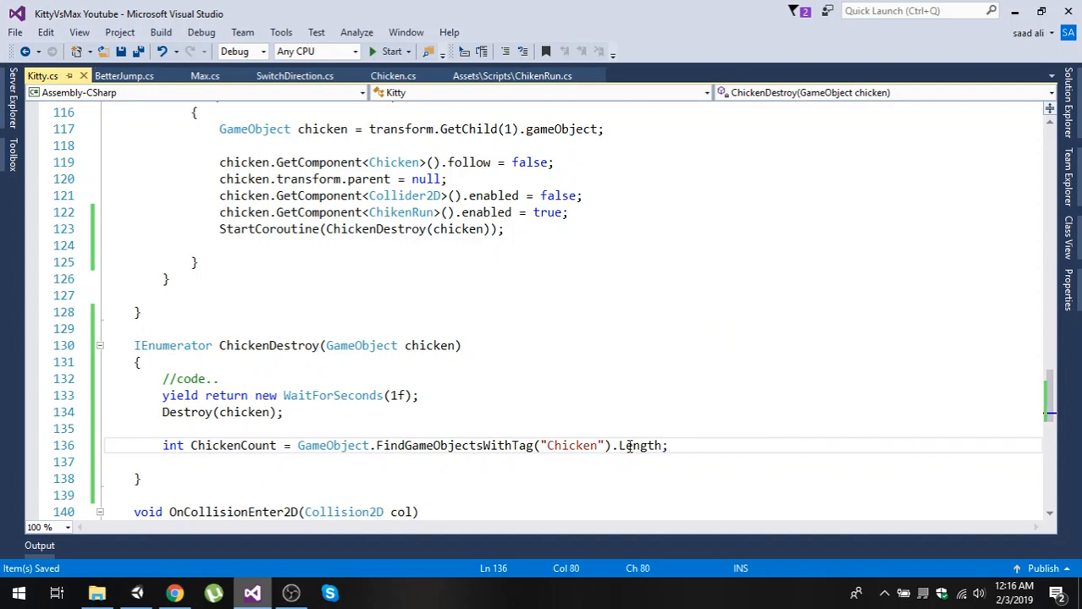
left_click(243, 445)
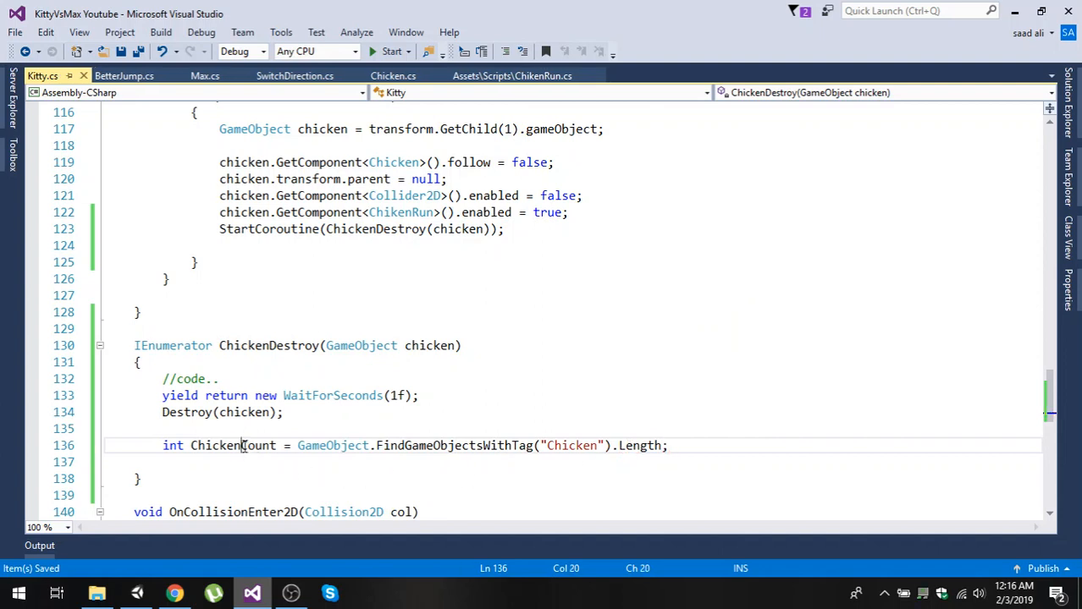
double_click(233, 445)
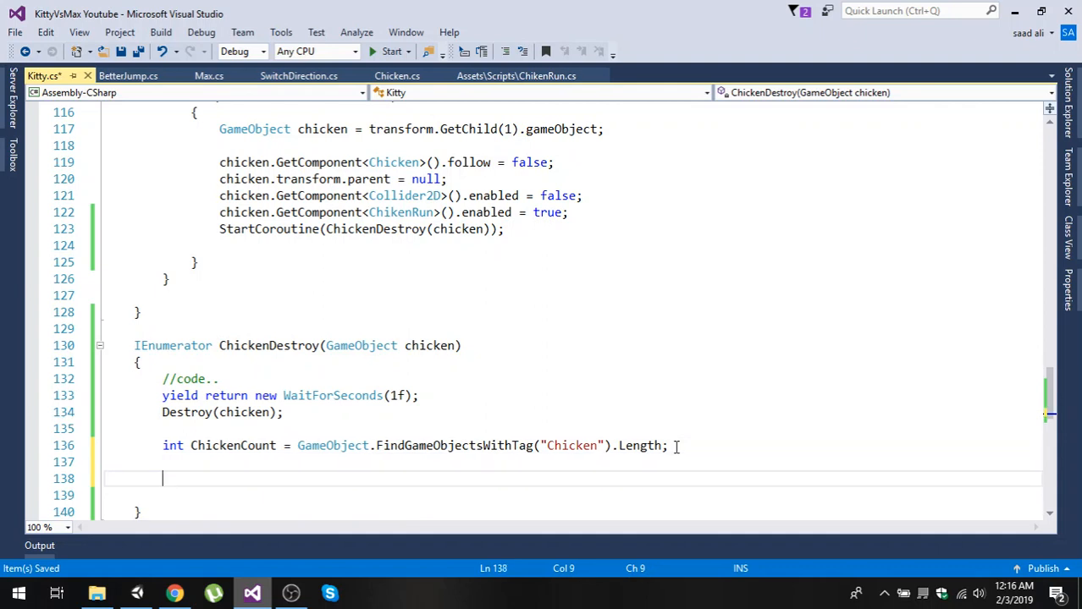
Add if (ChickenCount == 0) printing "Level cleared .. " and save Kitty.cs
type("if()")
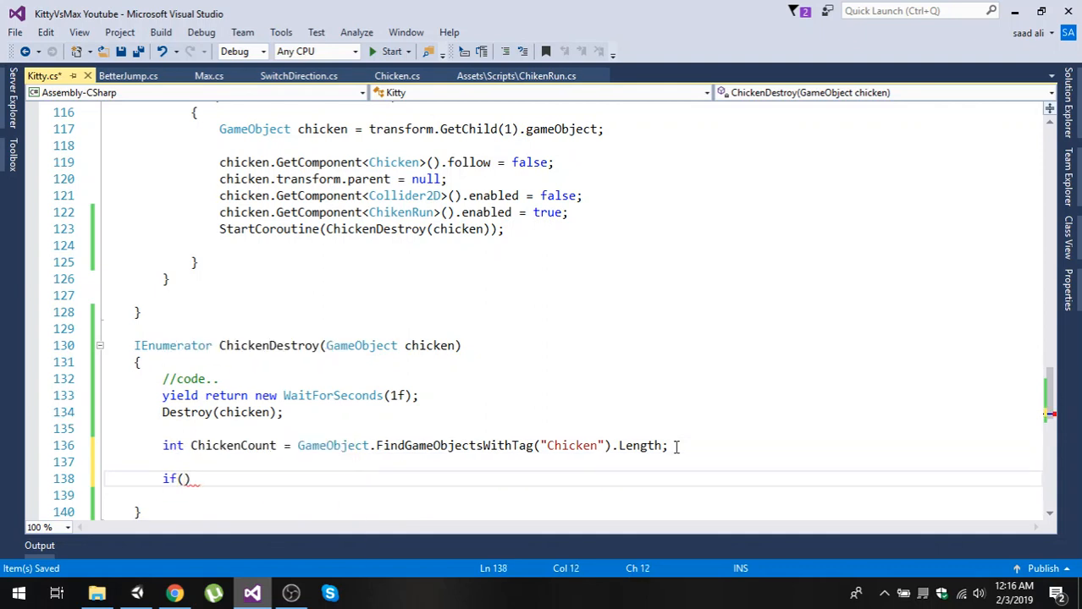
type("ChickenCount")
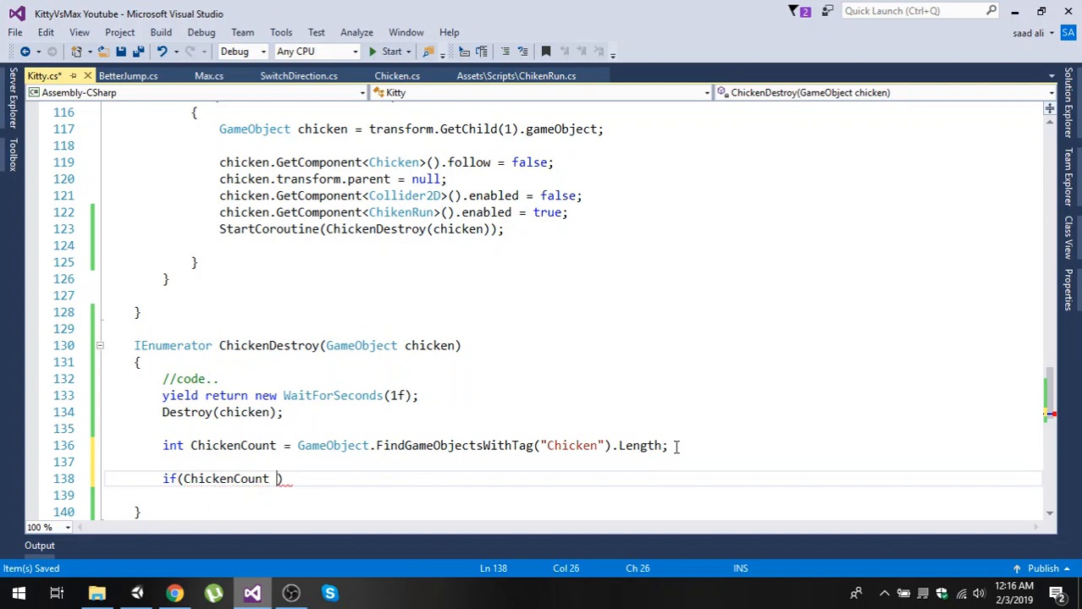
type("== 0")
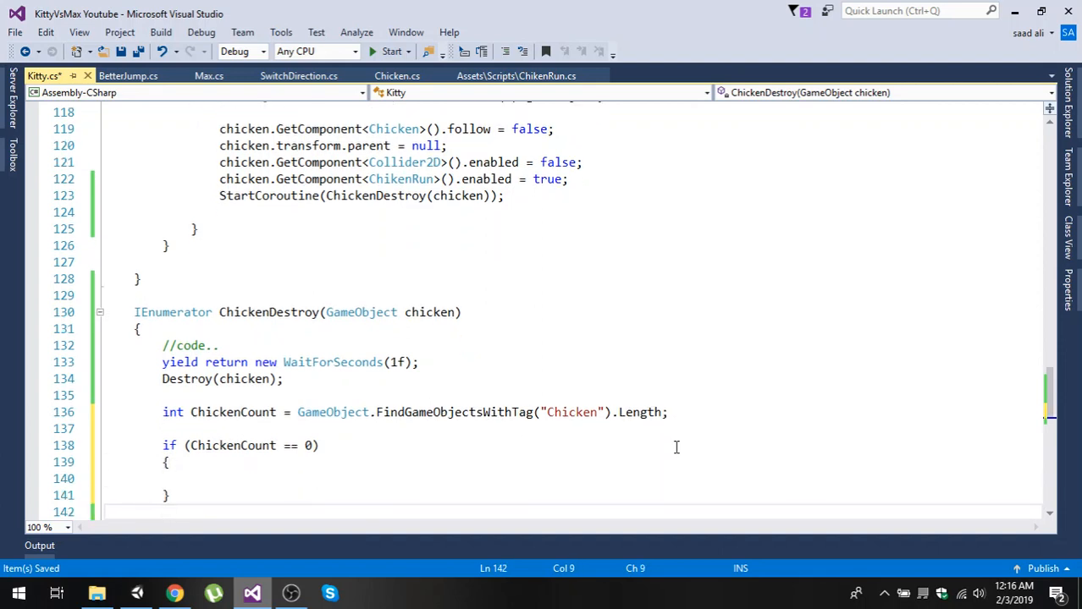
type("print(\"")
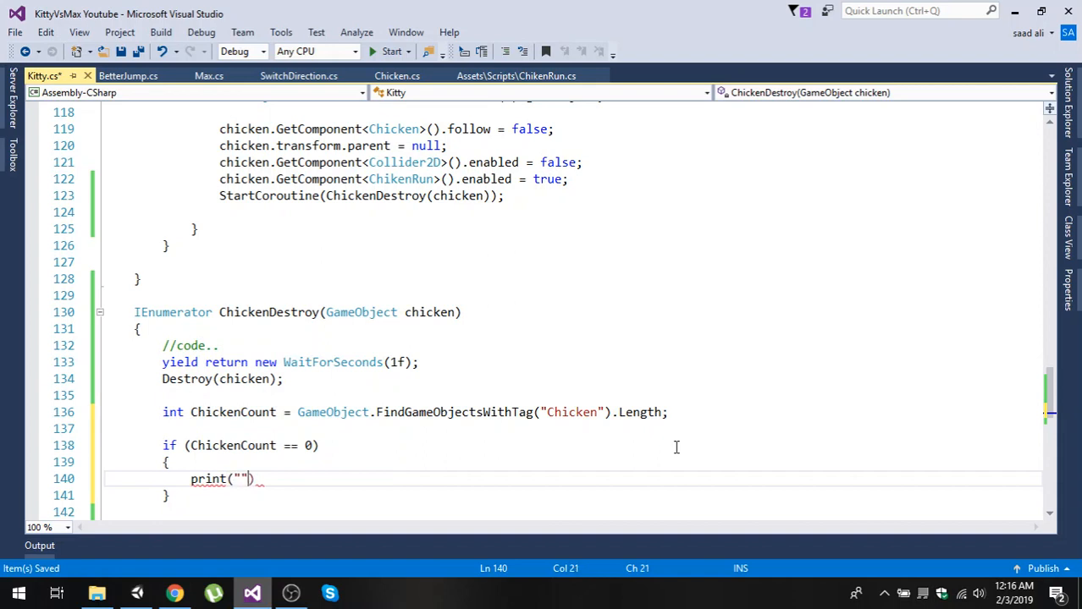
type("Level")
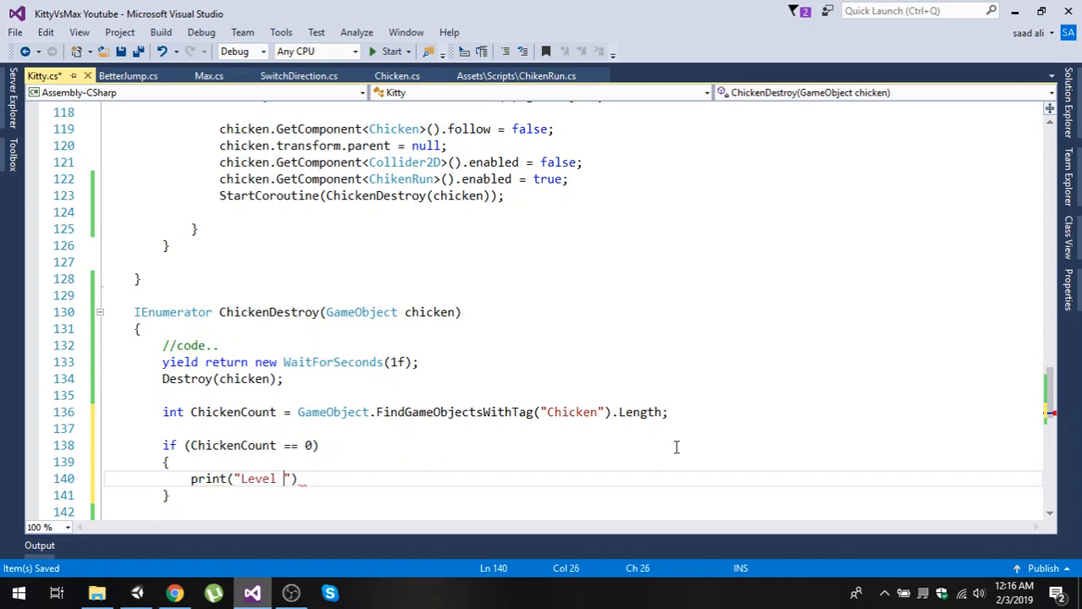
type("cleard")
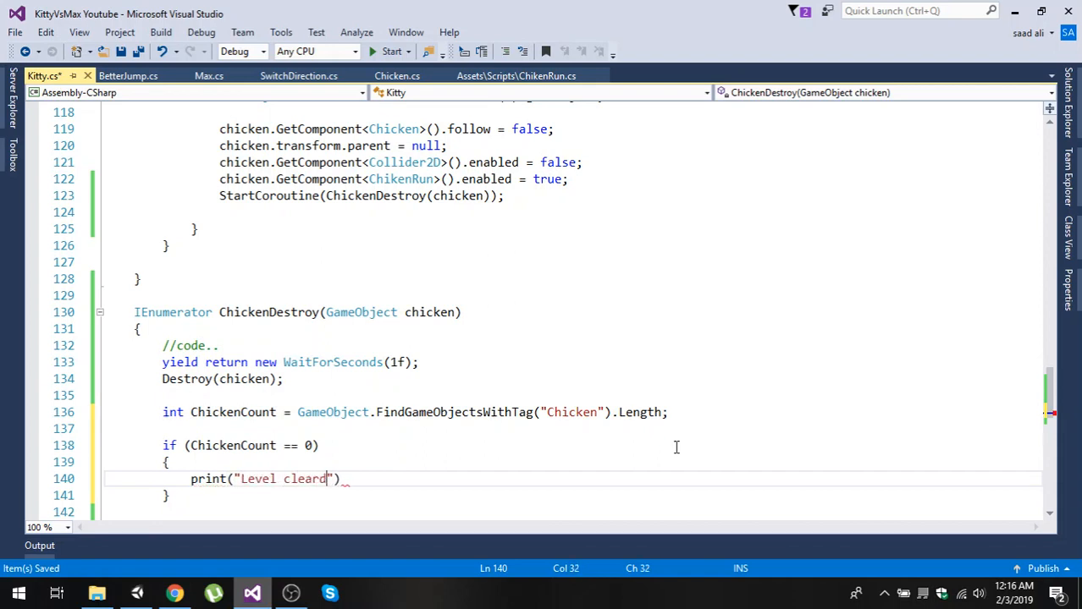
type("ed ..")
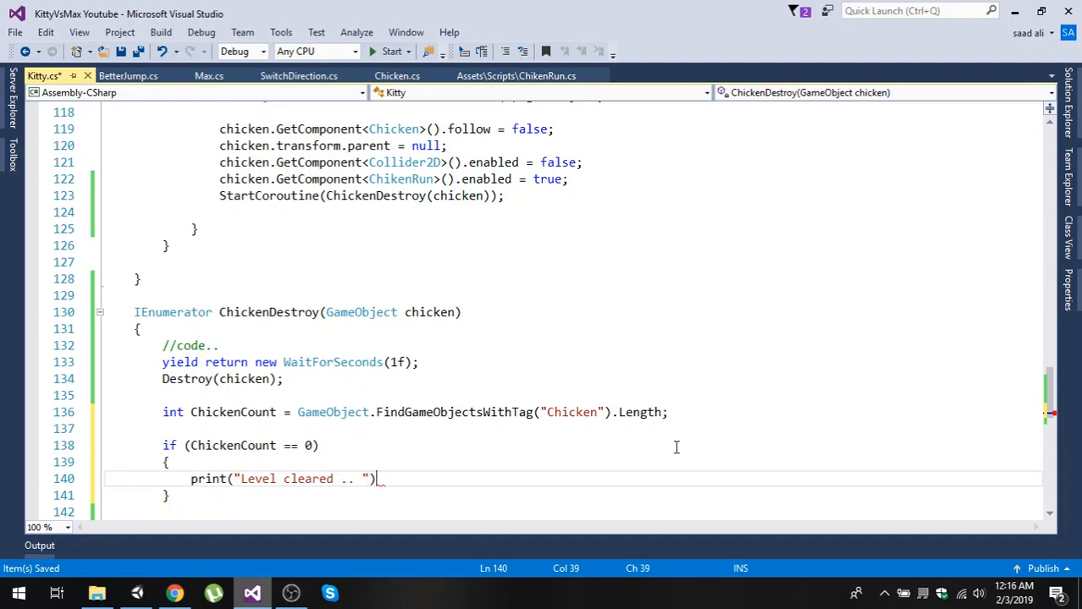
type(";")
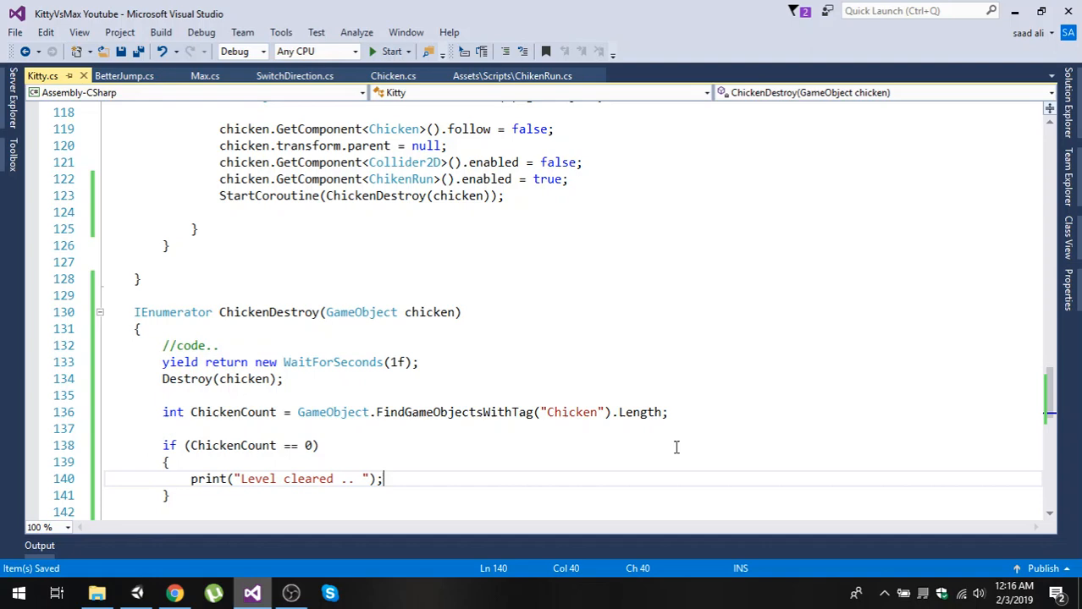
mouse_move(287, 512)
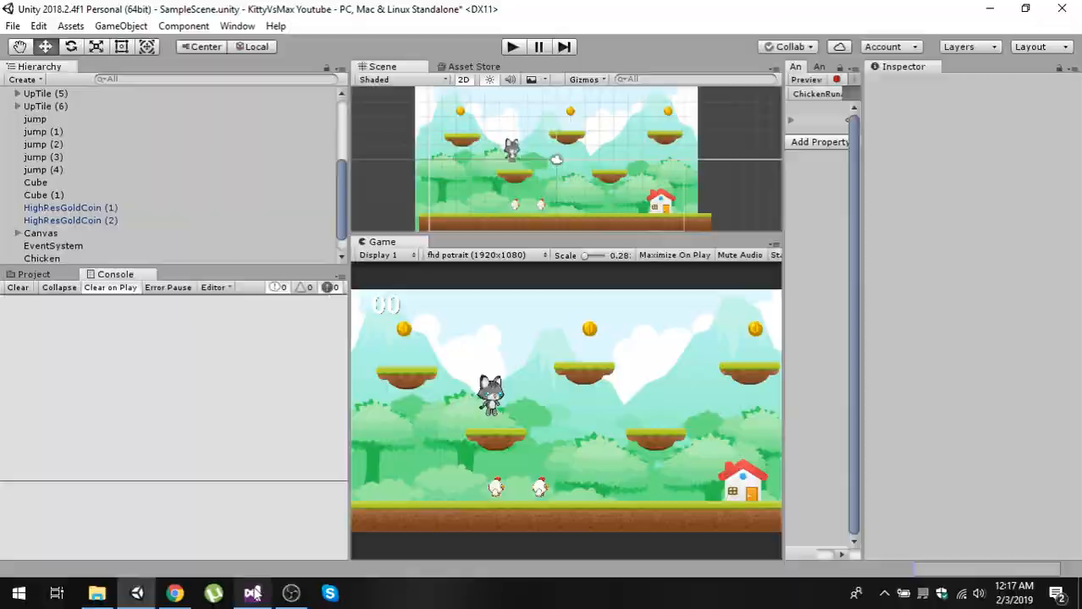
left_click(251, 592)
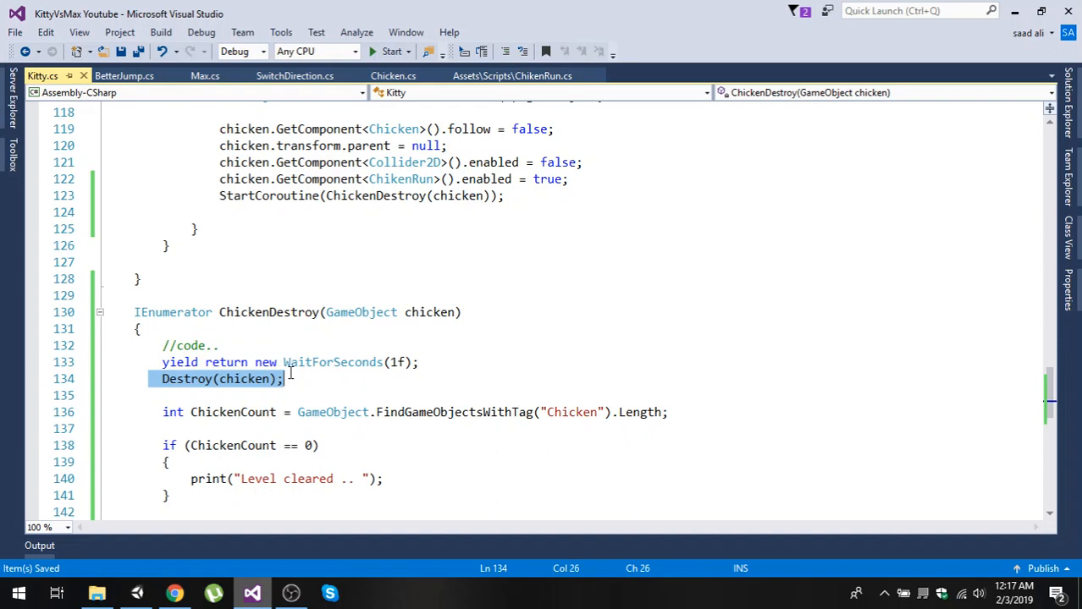
mouse_move(239, 385)
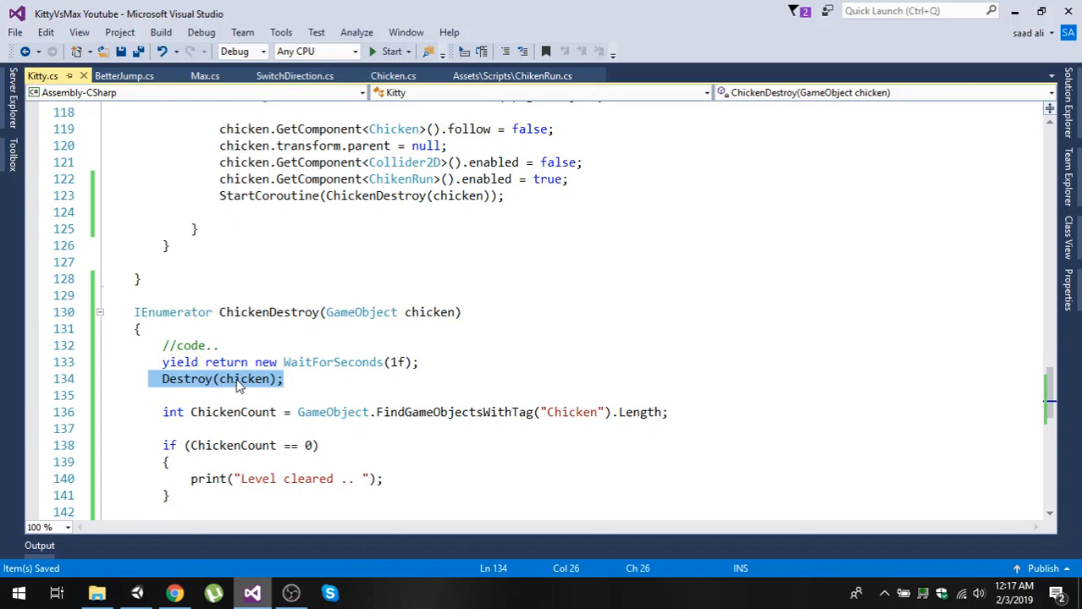
mouse_move(246, 381)
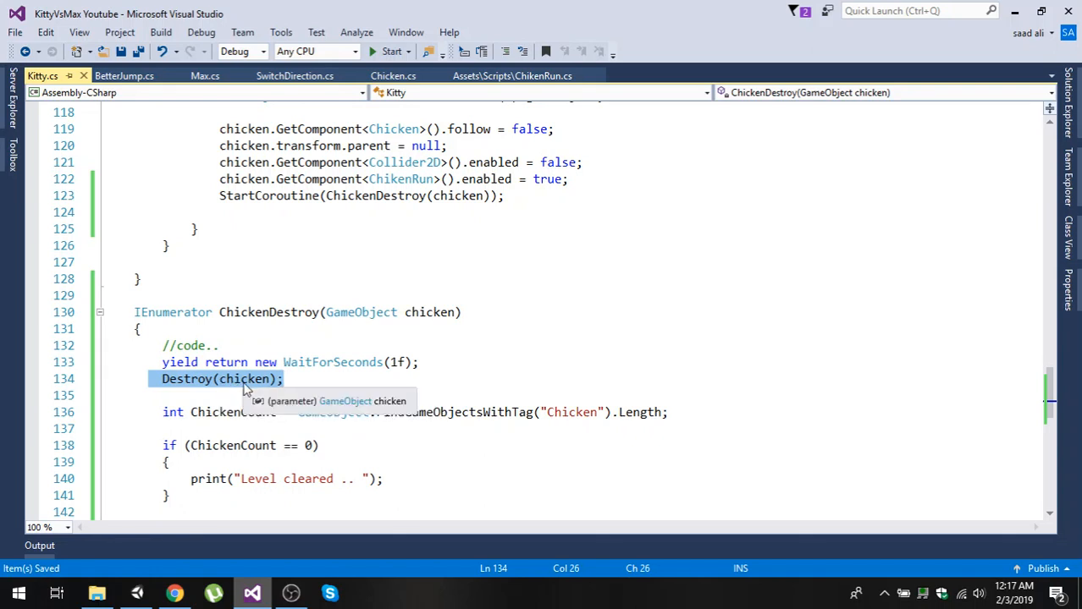
mouse_move(196, 396)
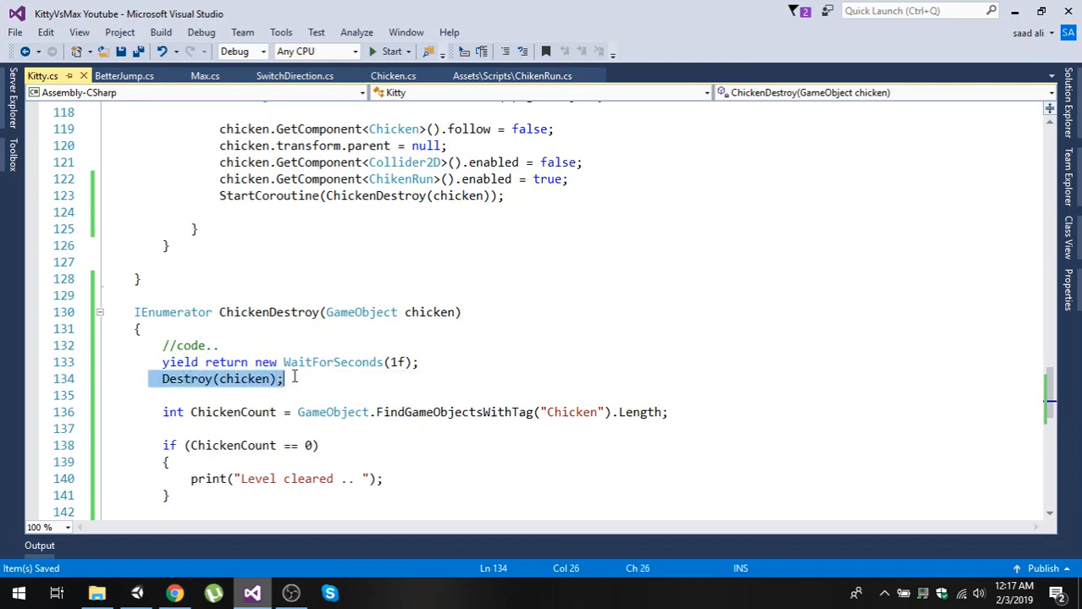
mouse_move(248, 381)
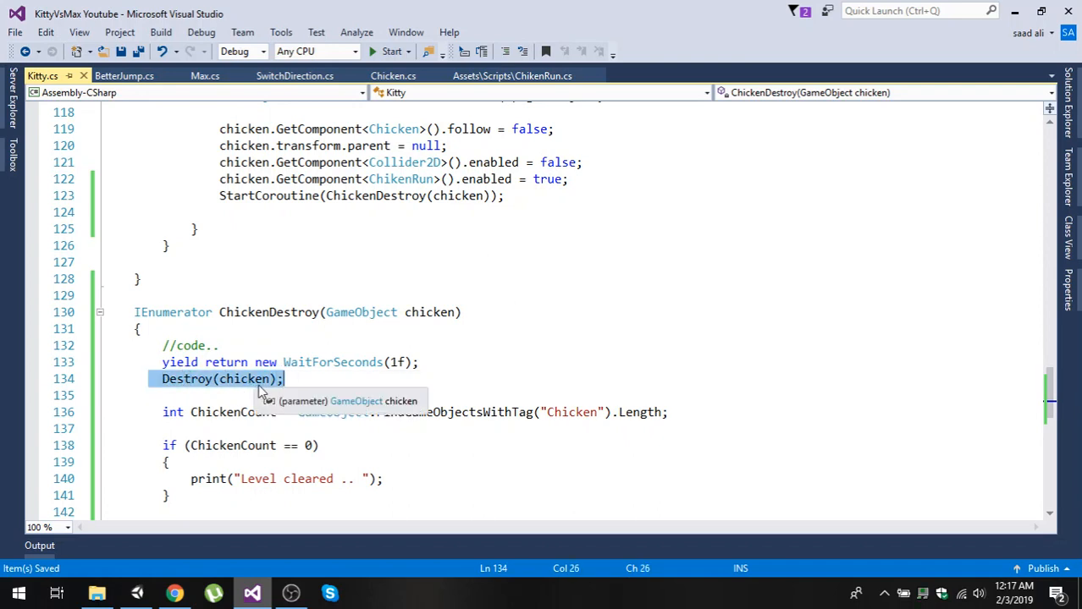
mouse_move(209, 395)
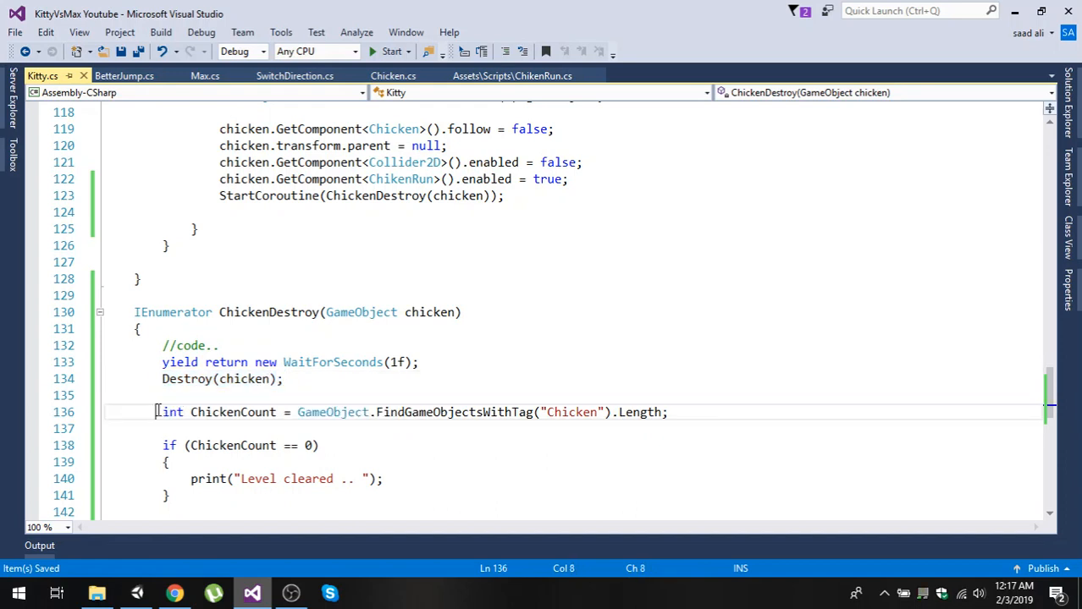
left_click_drag(156, 412, 170, 495)
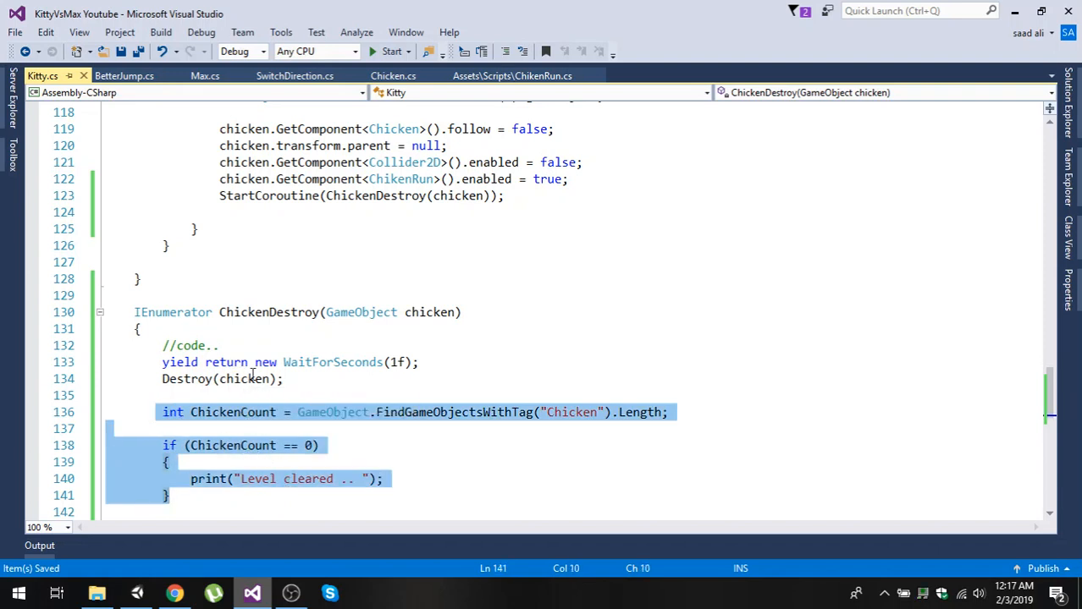
mouse_move(248, 378)
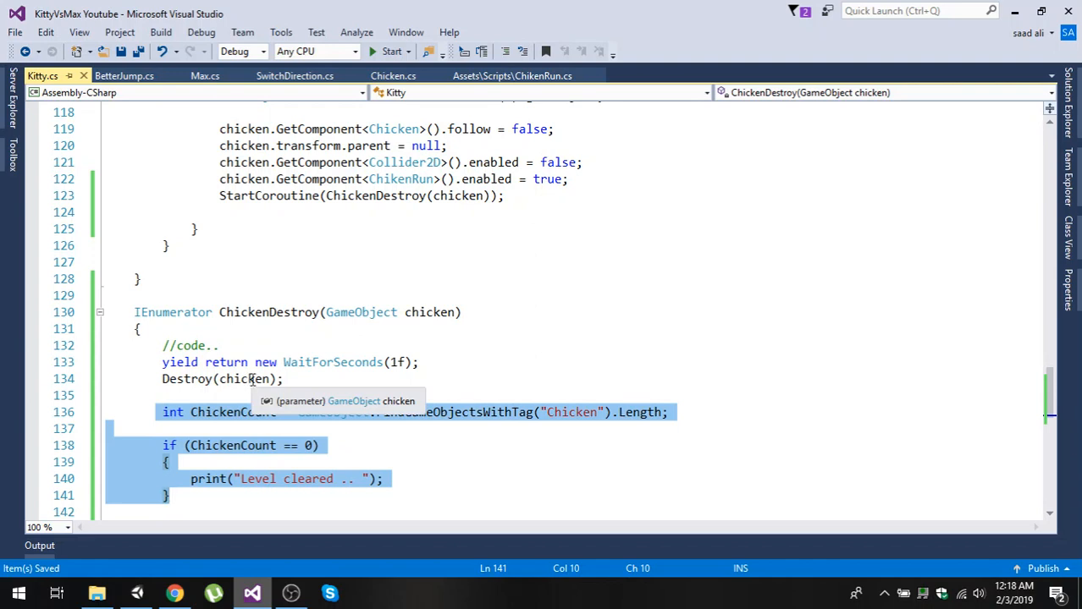
mouse_move(421, 429)
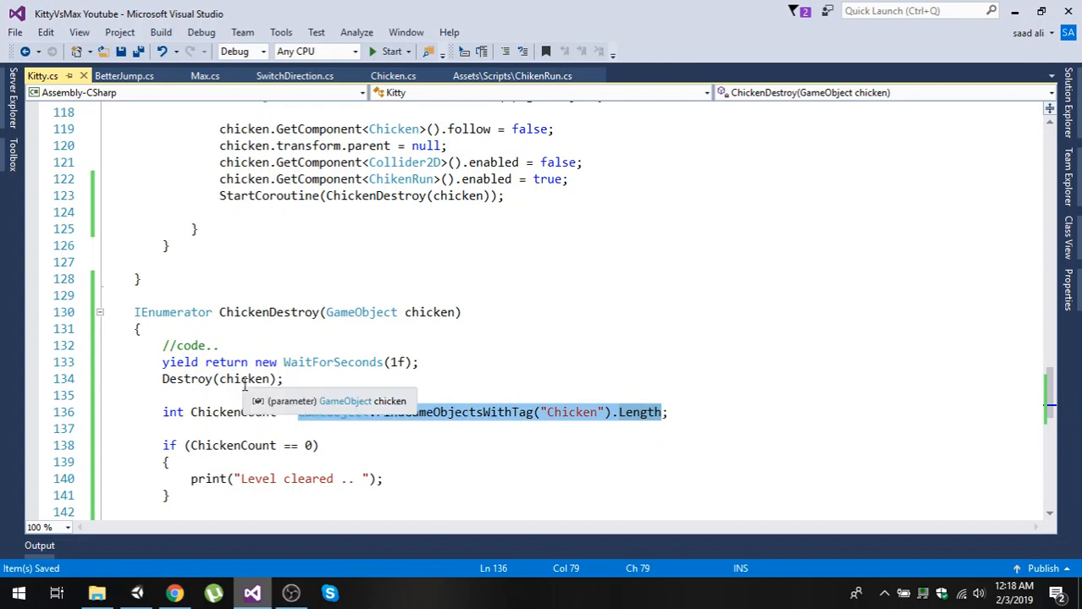
mouse_move(430, 351)
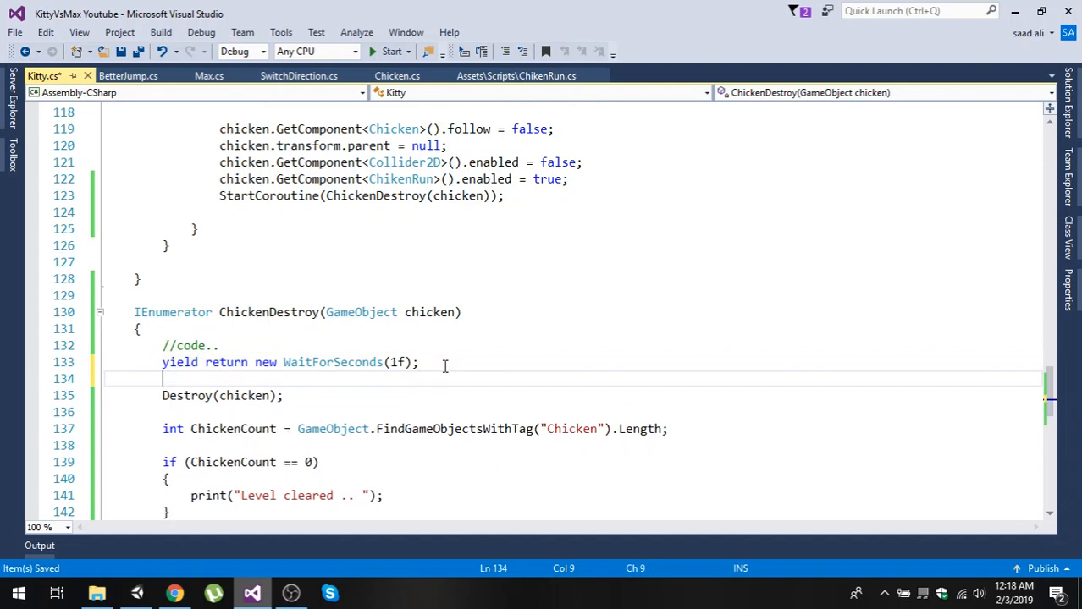
Insert chicken.SetActive(false); just above Destroy(chicken) in ChickenDestroy and save
type("Ch")
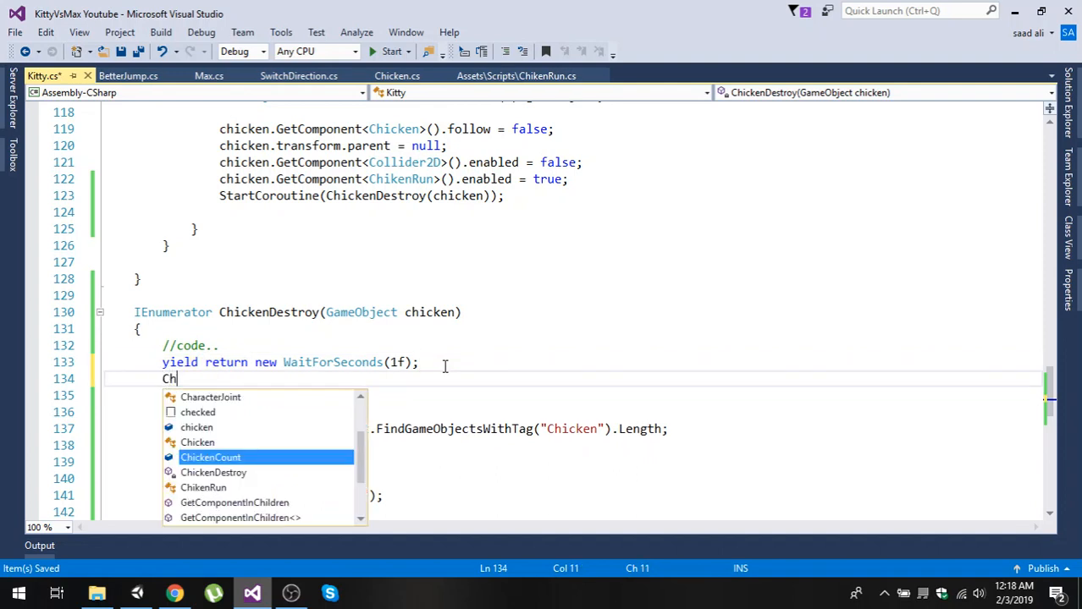
type("ic")
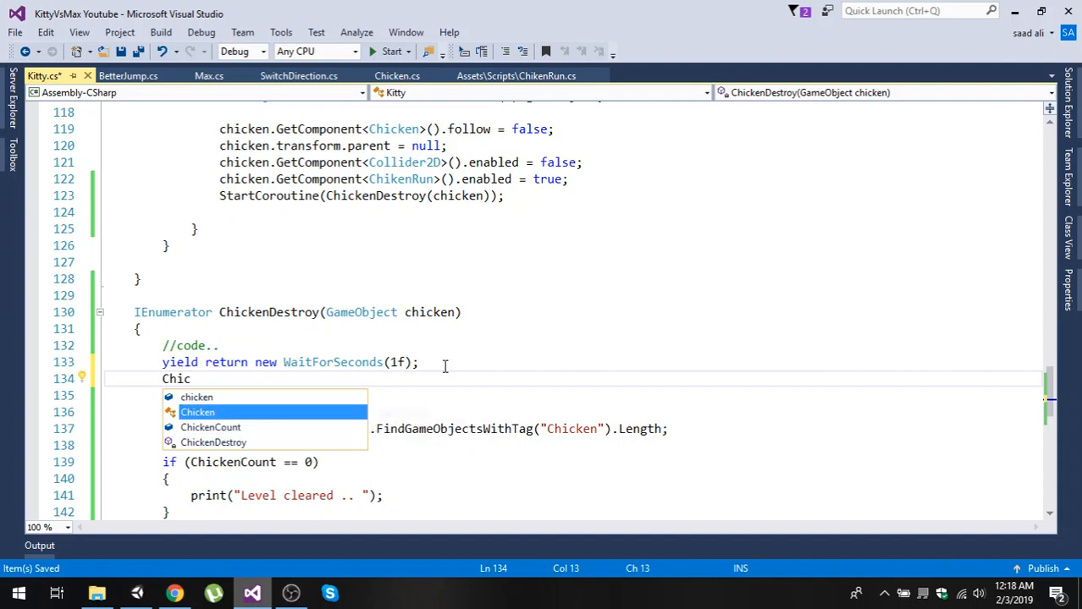
type("hicken.se")
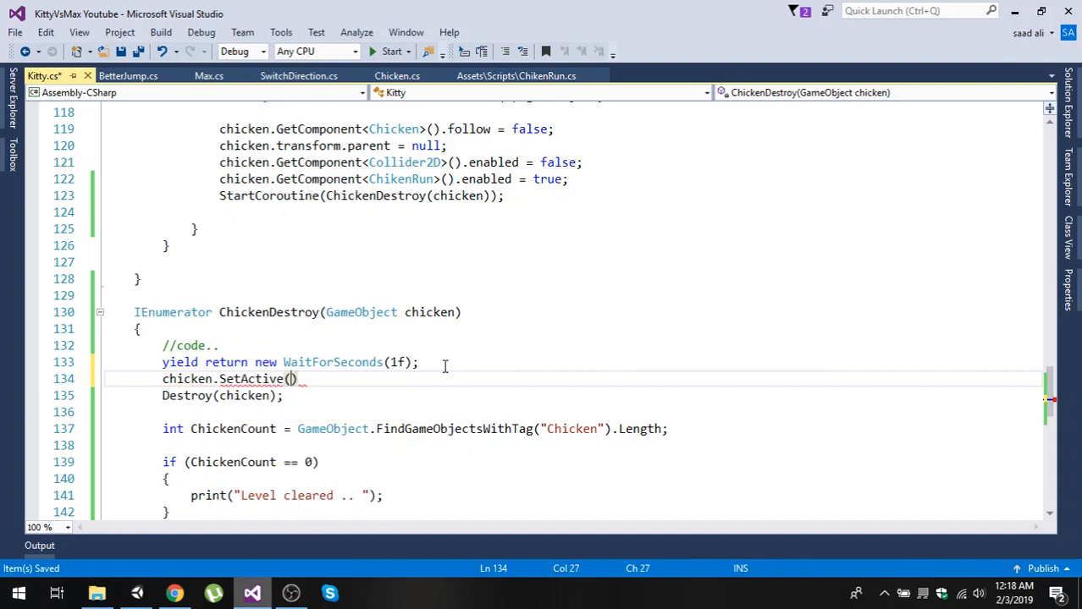
type("false;")
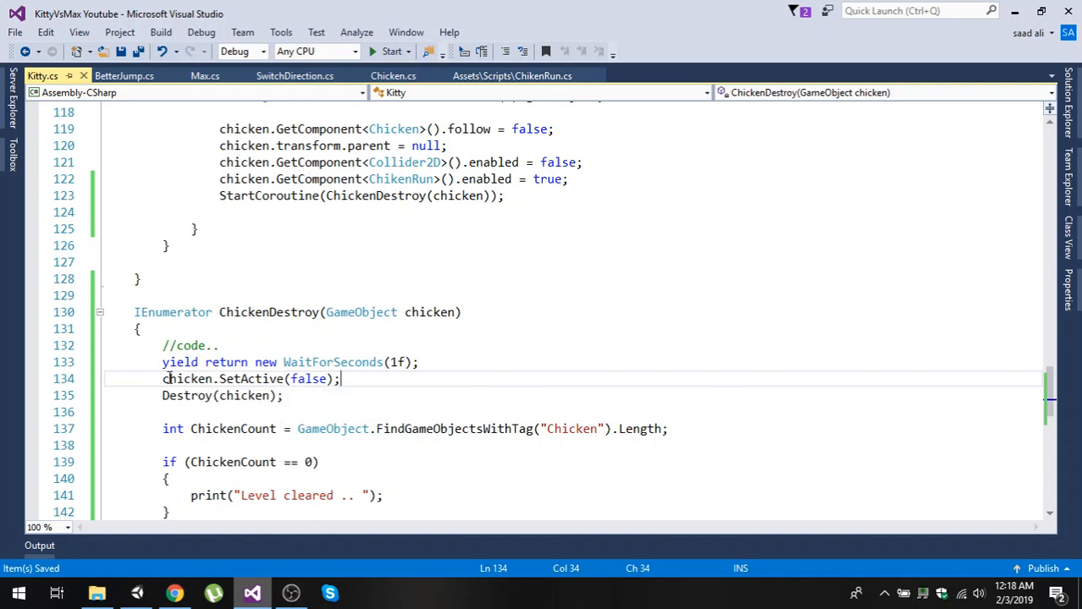
triple_click(250, 378)
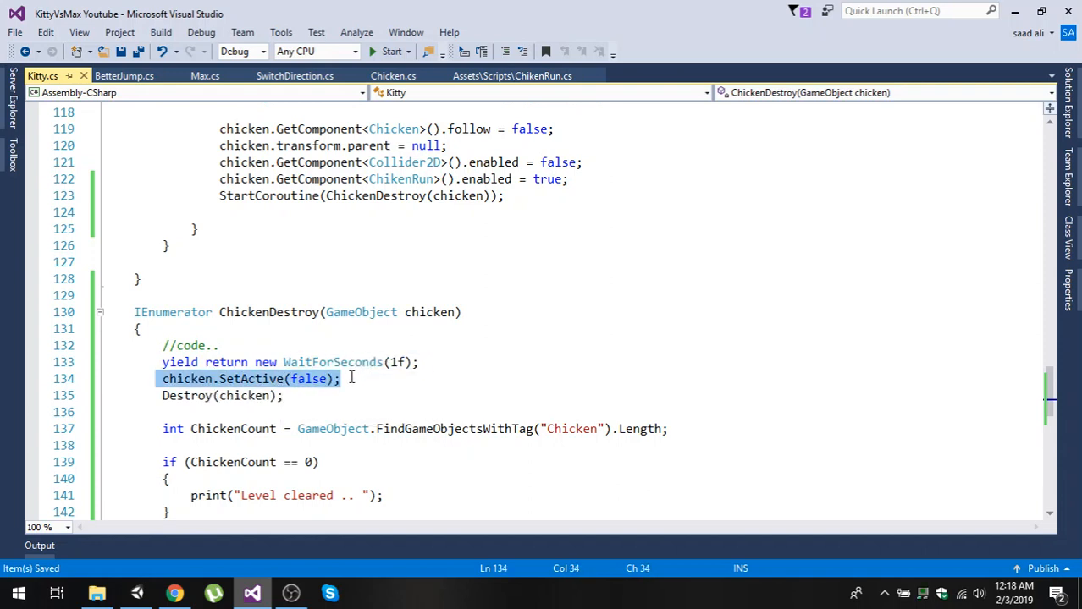
mouse_move(307, 378)
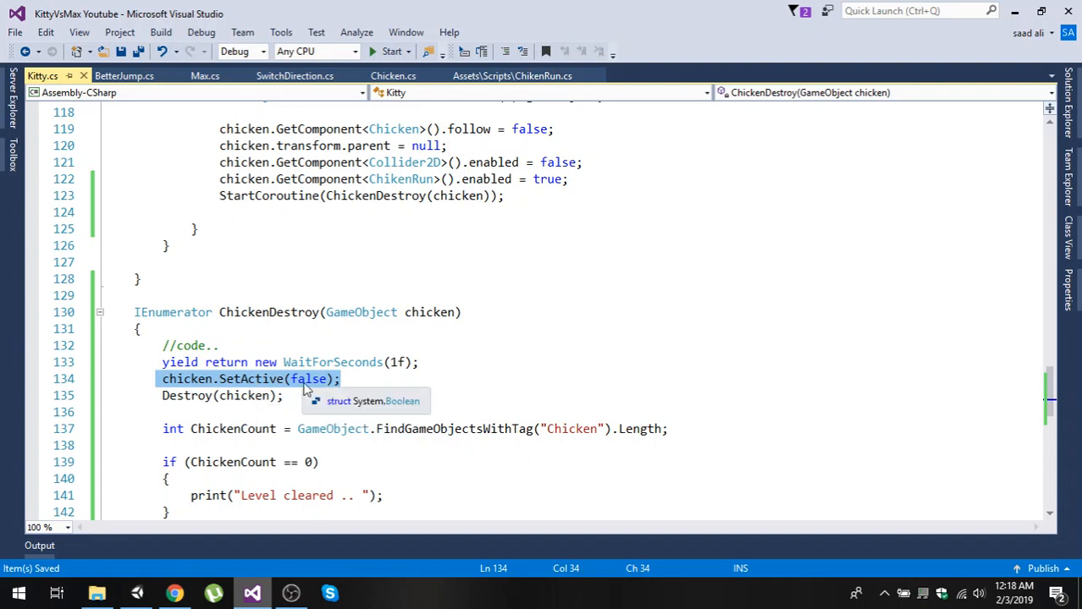
mouse_move(296, 419)
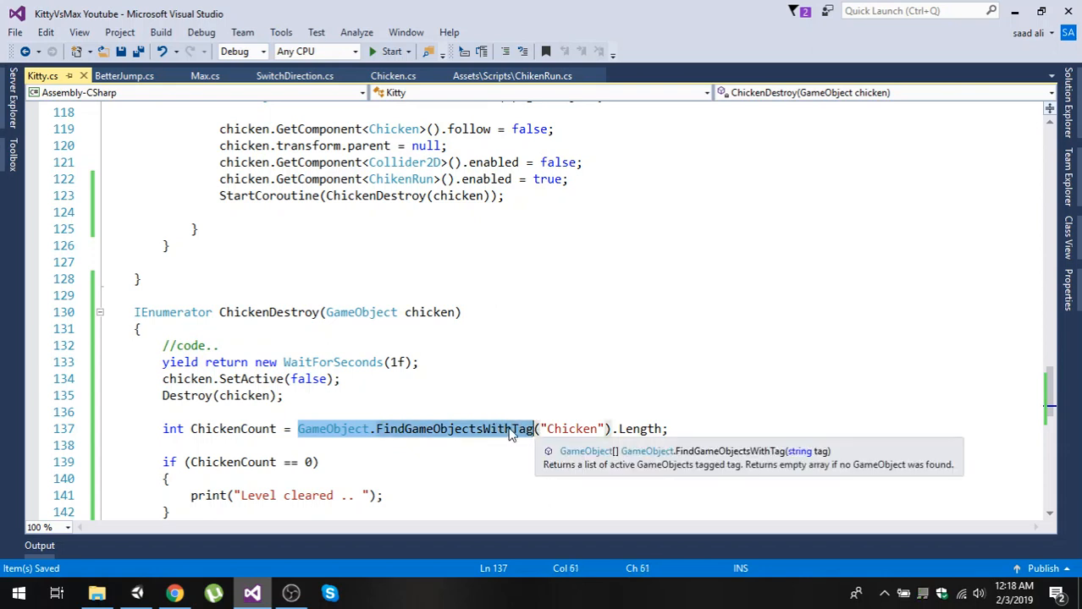
mouse_move(380, 395)
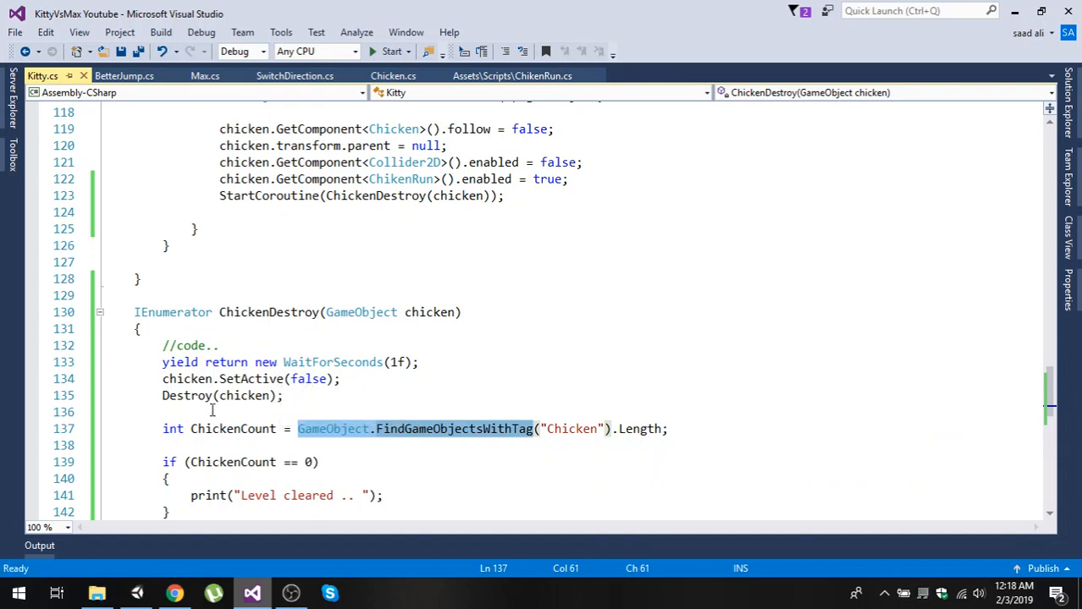
mouse_move(144, 402)
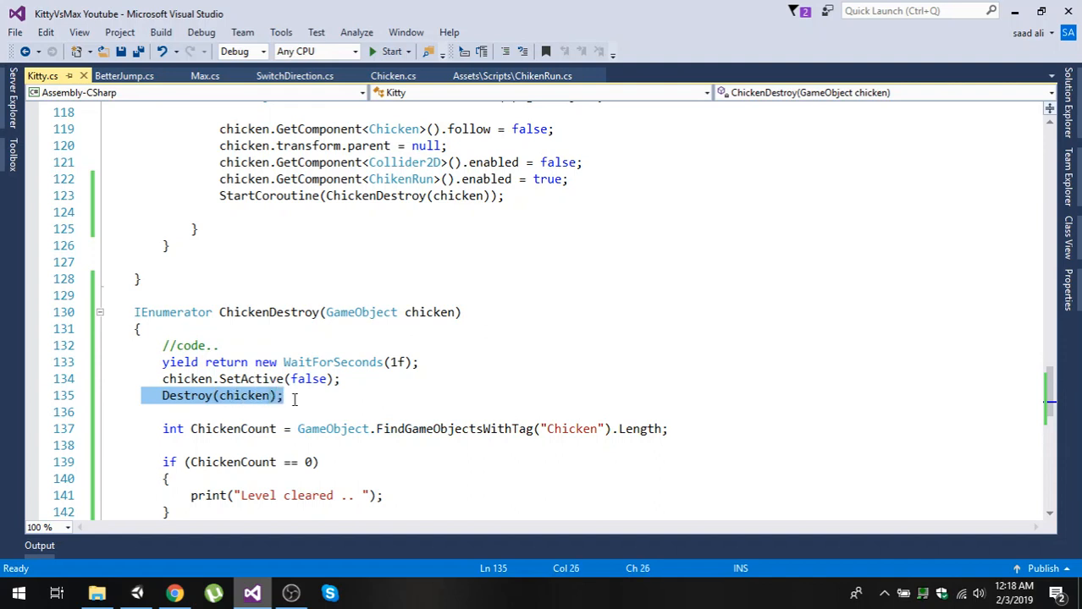
mouse_move(245, 396)
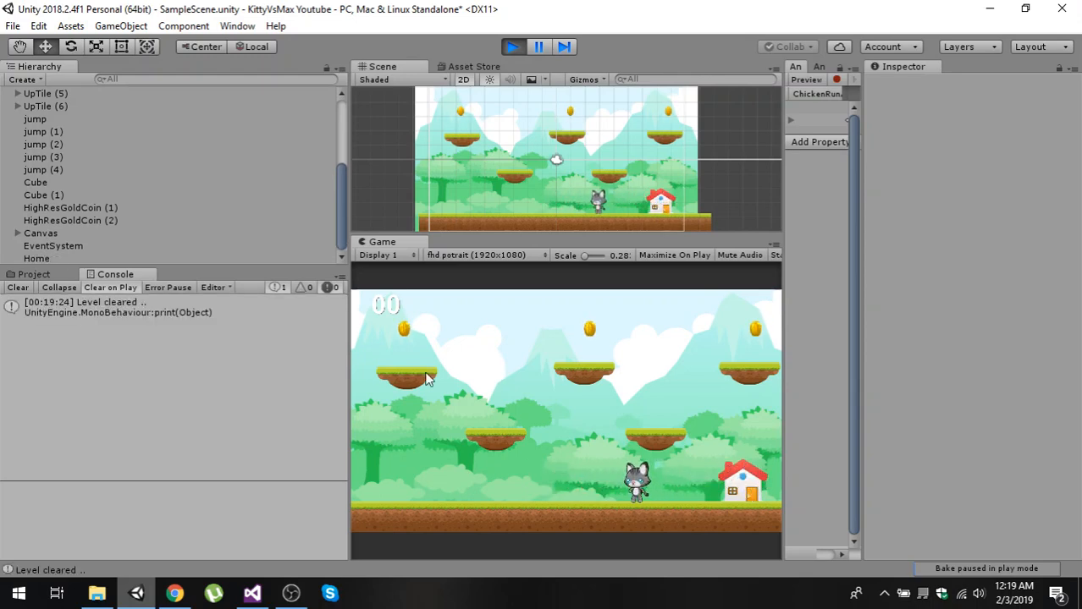
Select the 'Level cleared ..' console entry to show its stack trace details
left_click(119, 307)
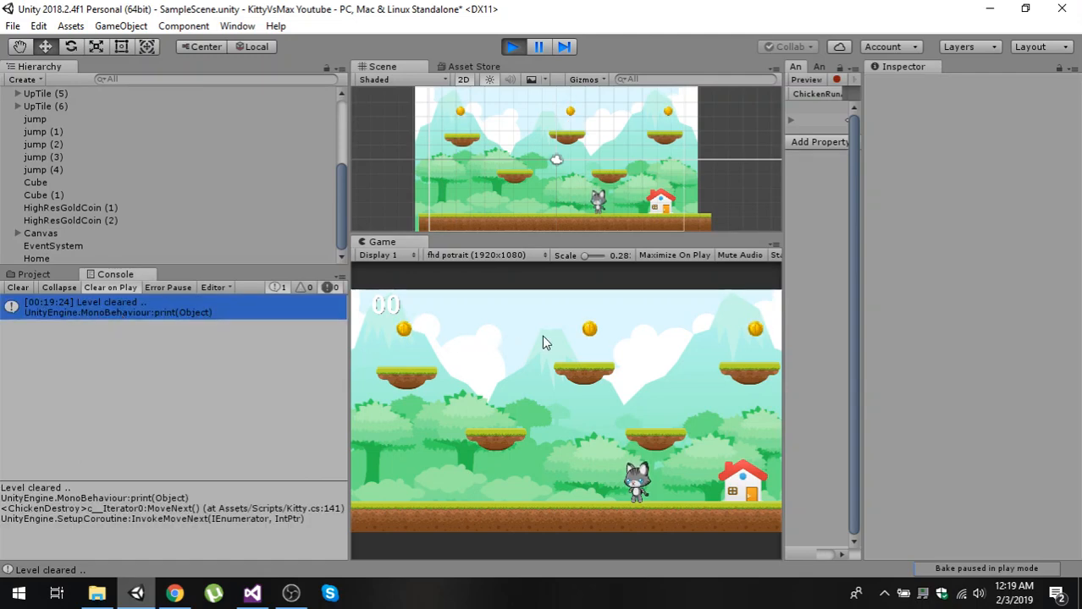
mouse_move(639, 405)
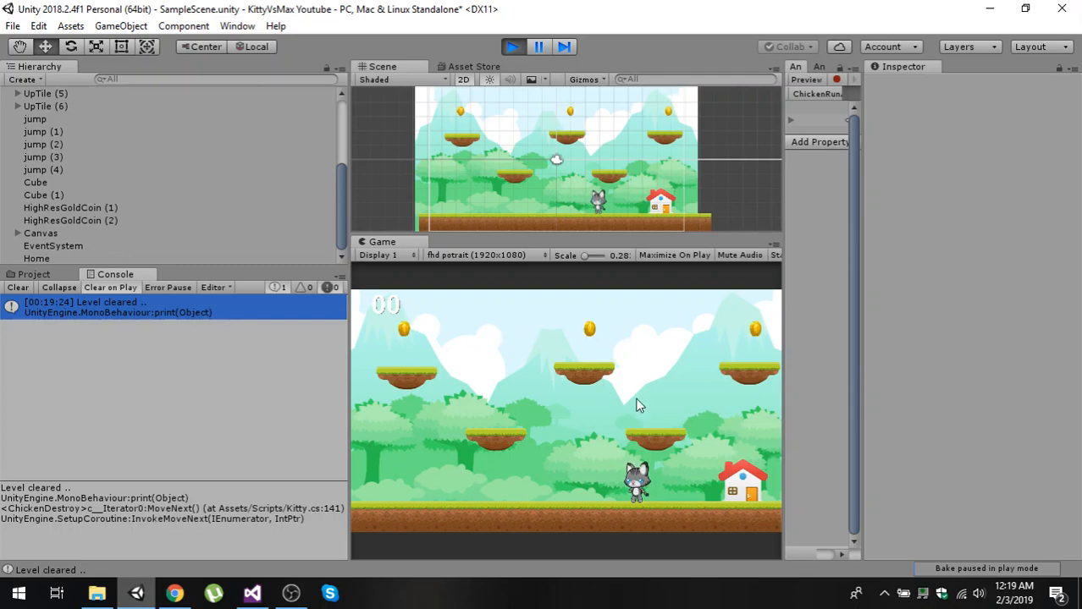